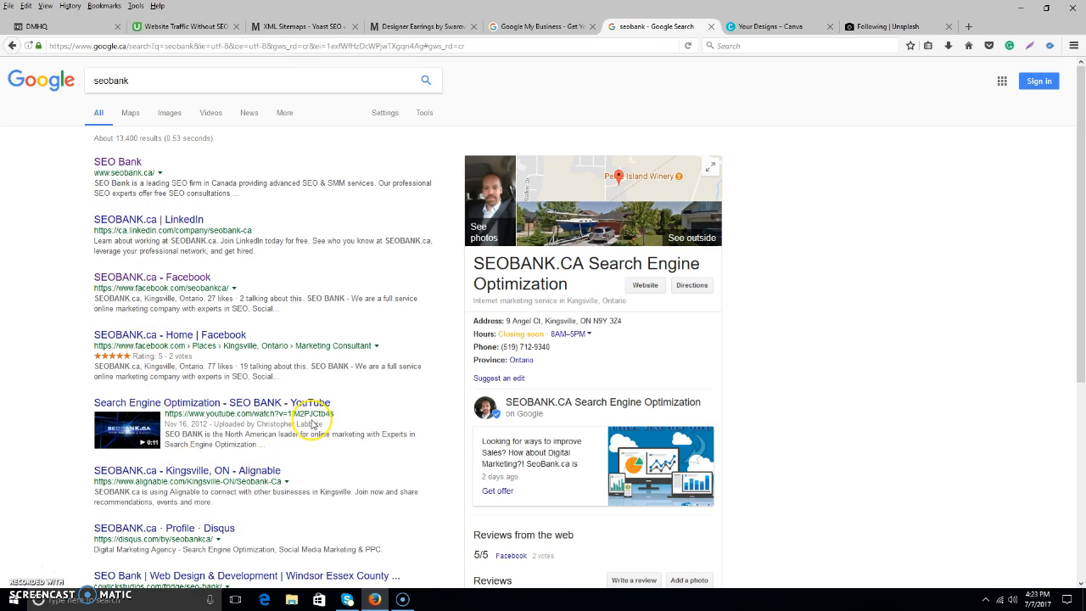
mouse_move(433, 422)
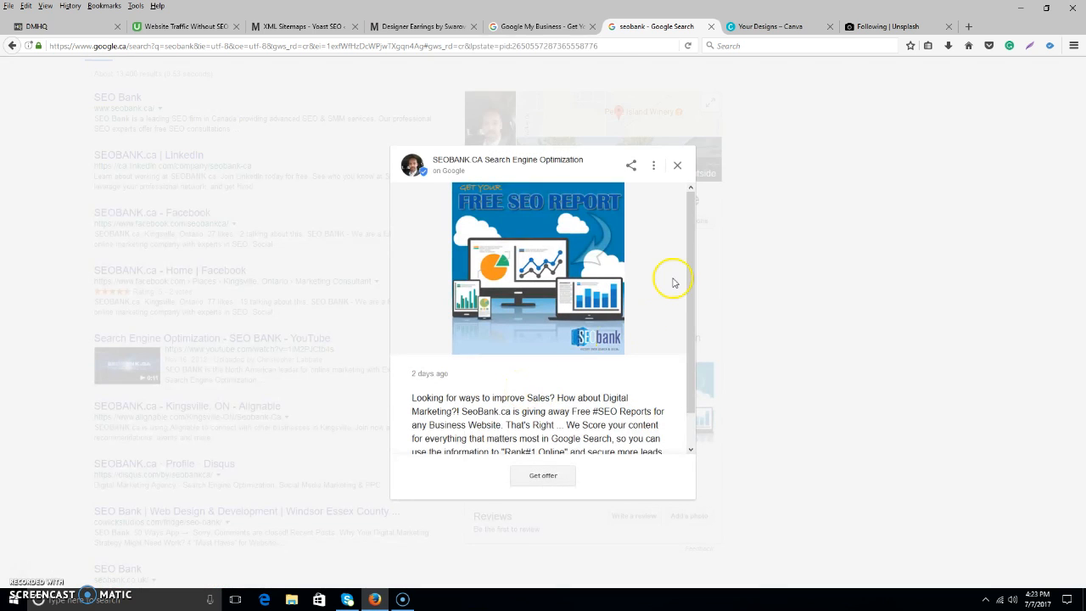
- Scroll the 'seobank' results and open the free SEO report post in the knowledge panel
scroll(down, 3)
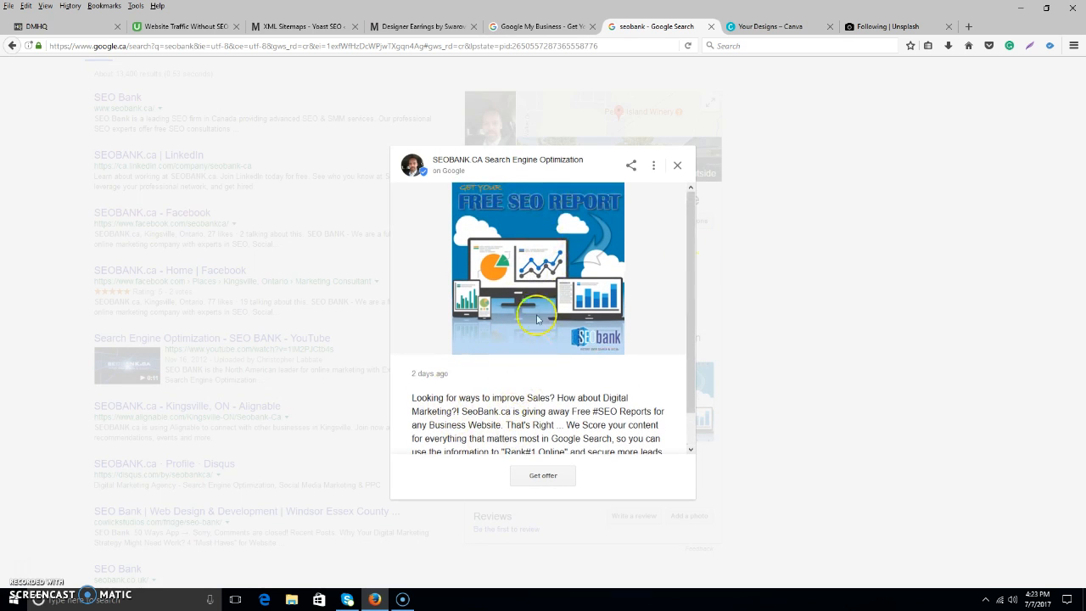
scroll(down, 3)
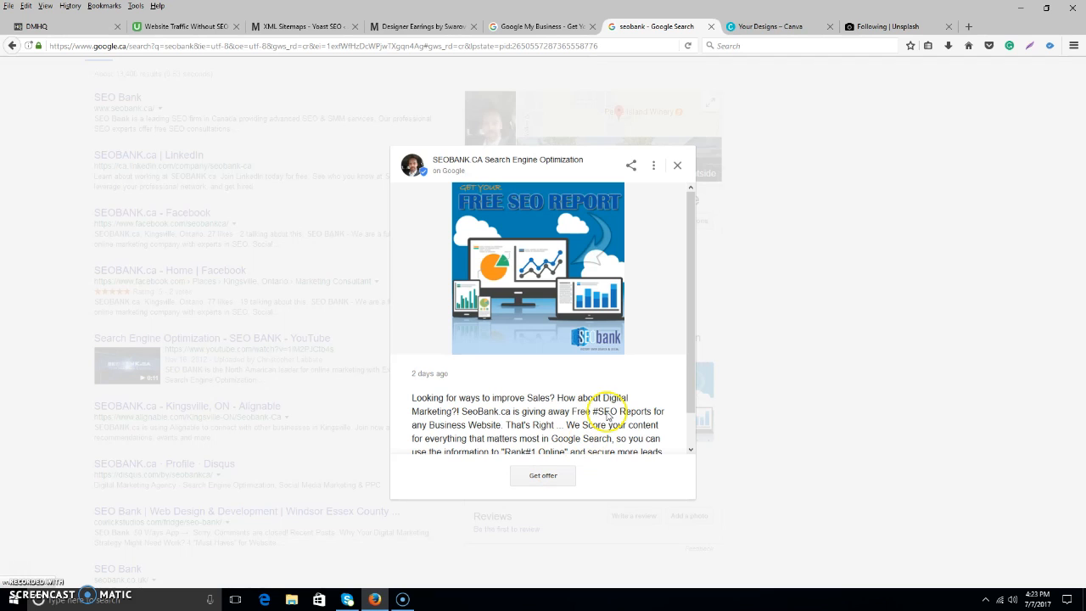
click(677, 164)
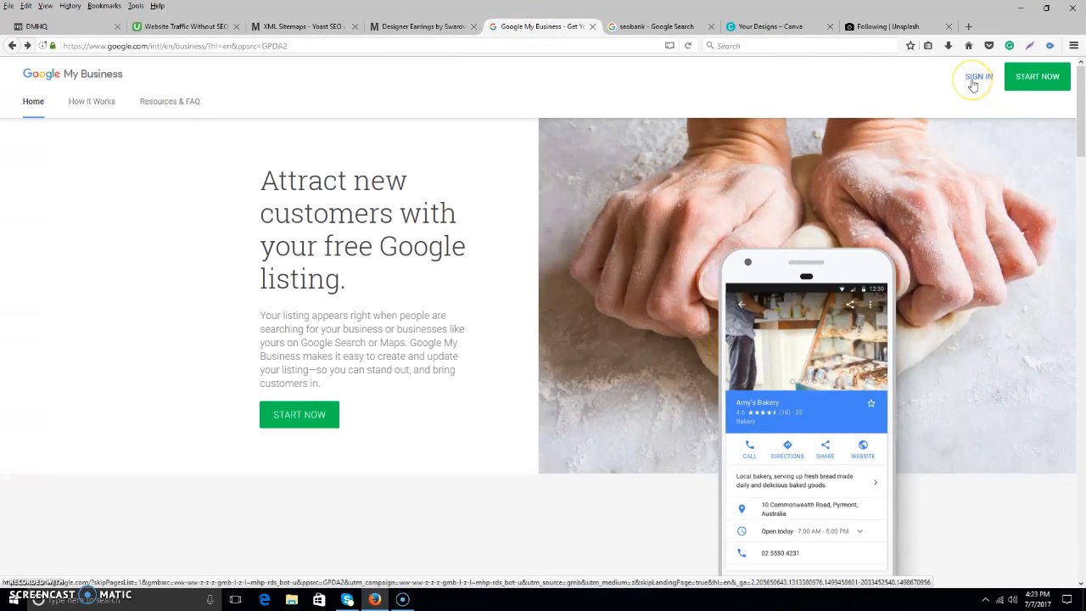
- Sign in with the first saved Google account and submit its password
click(979, 76)
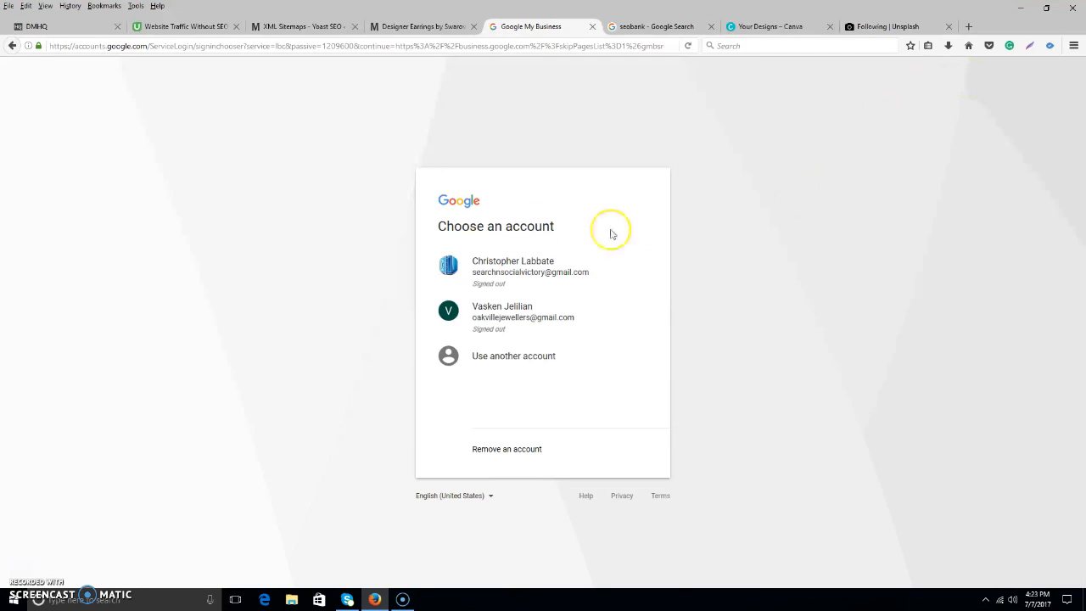
click(530, 271)
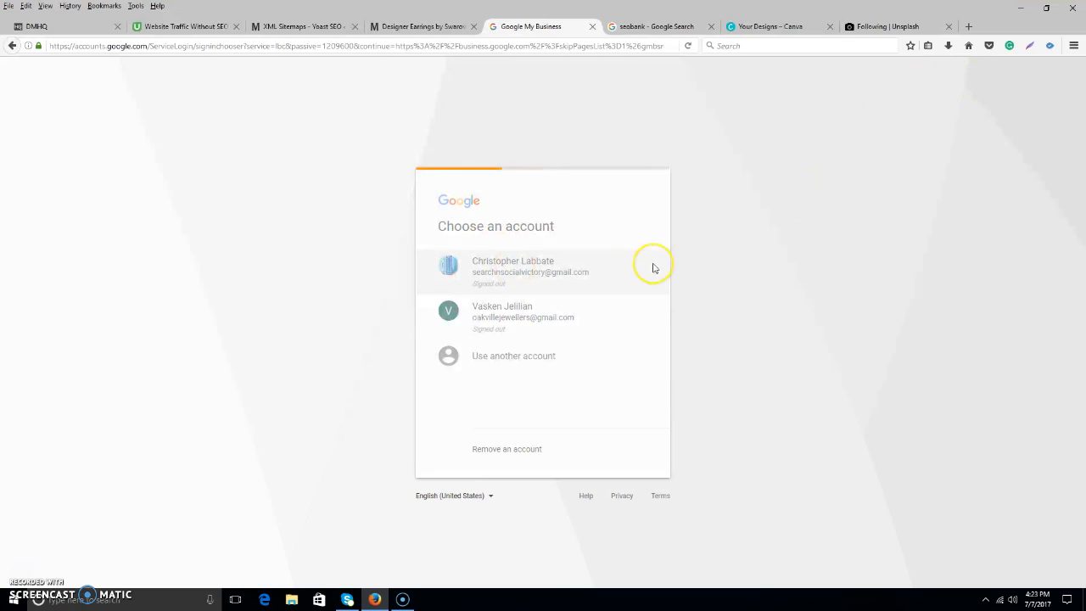
click(513, 272)
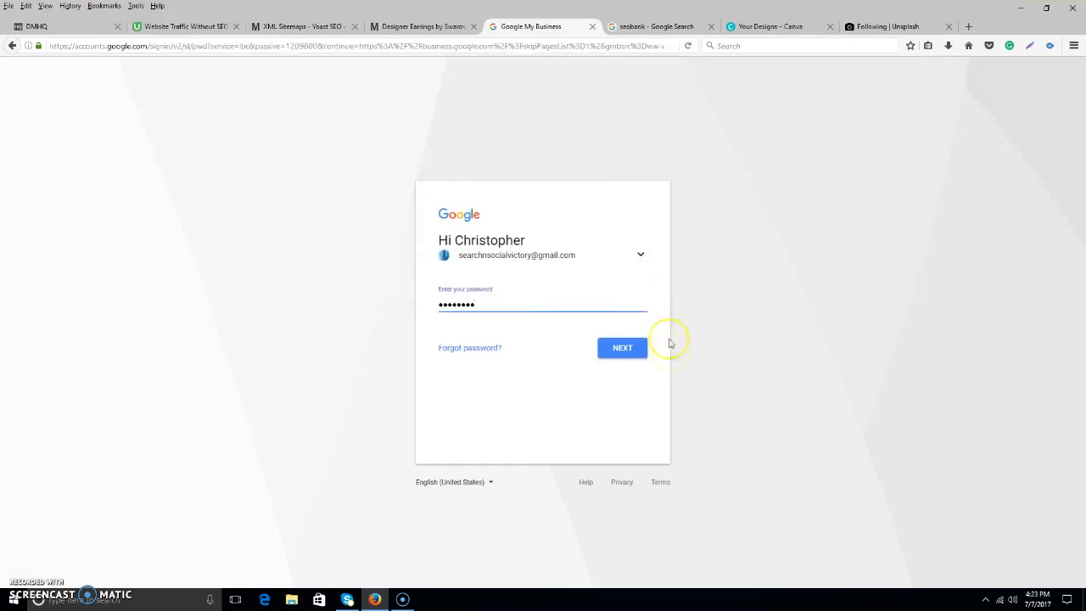
click(622, 347)
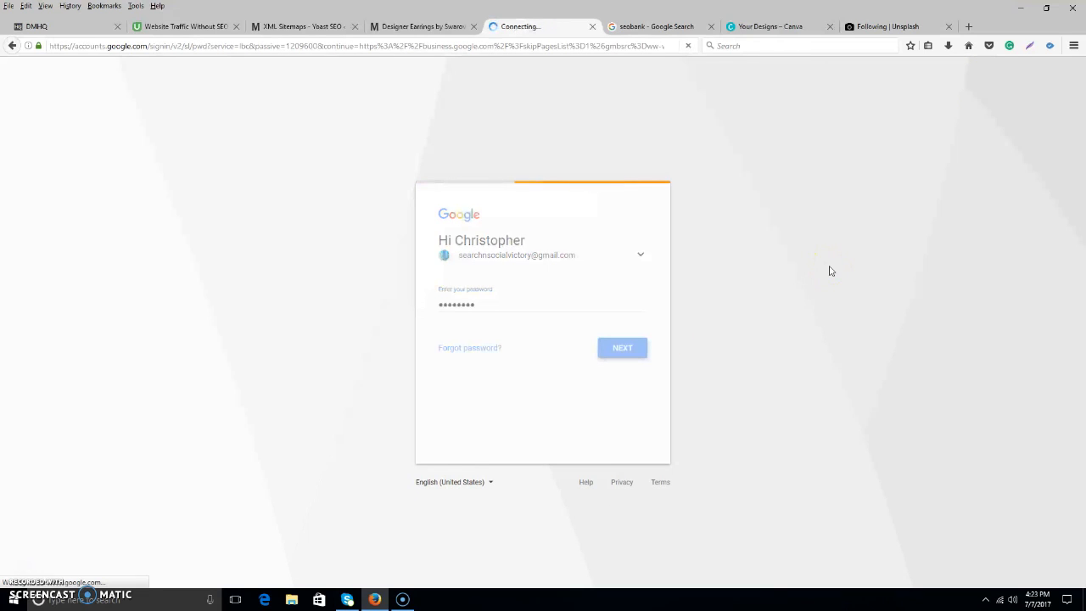
click(622, 347)
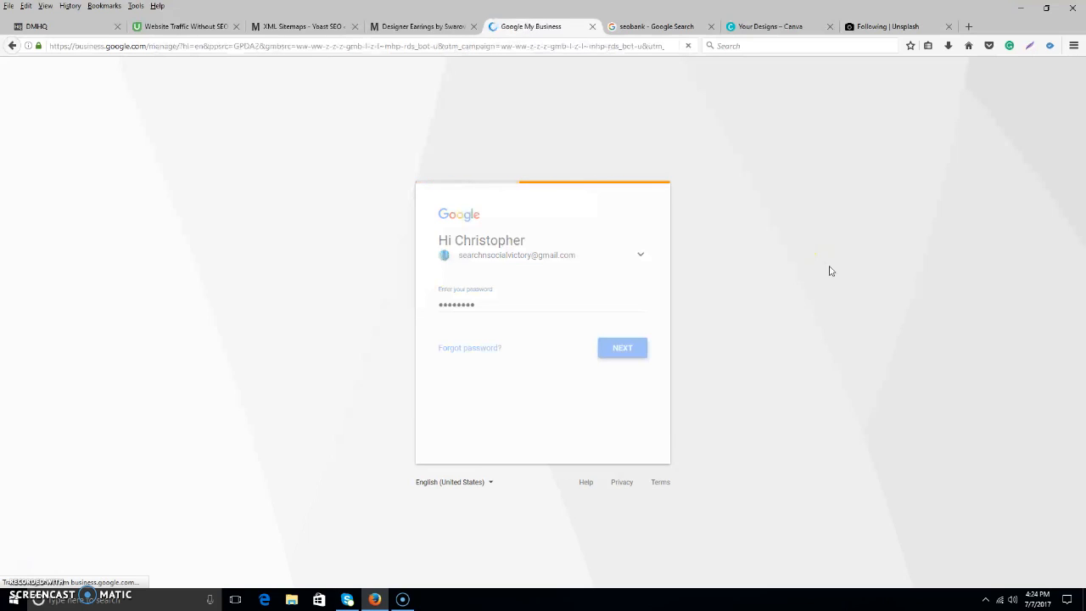
click(622, 348)
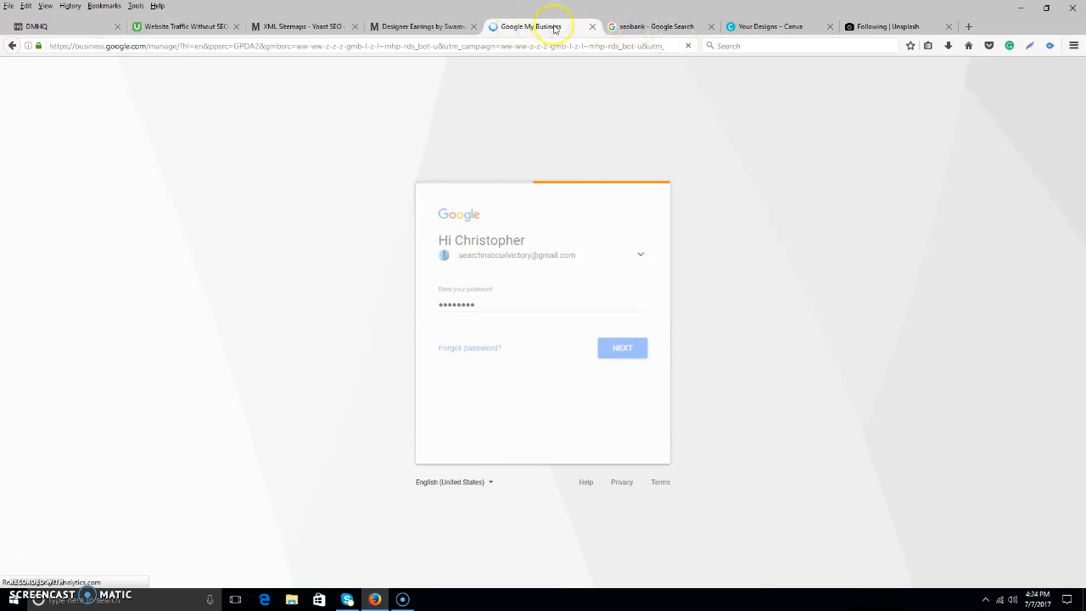
click(622, 348)
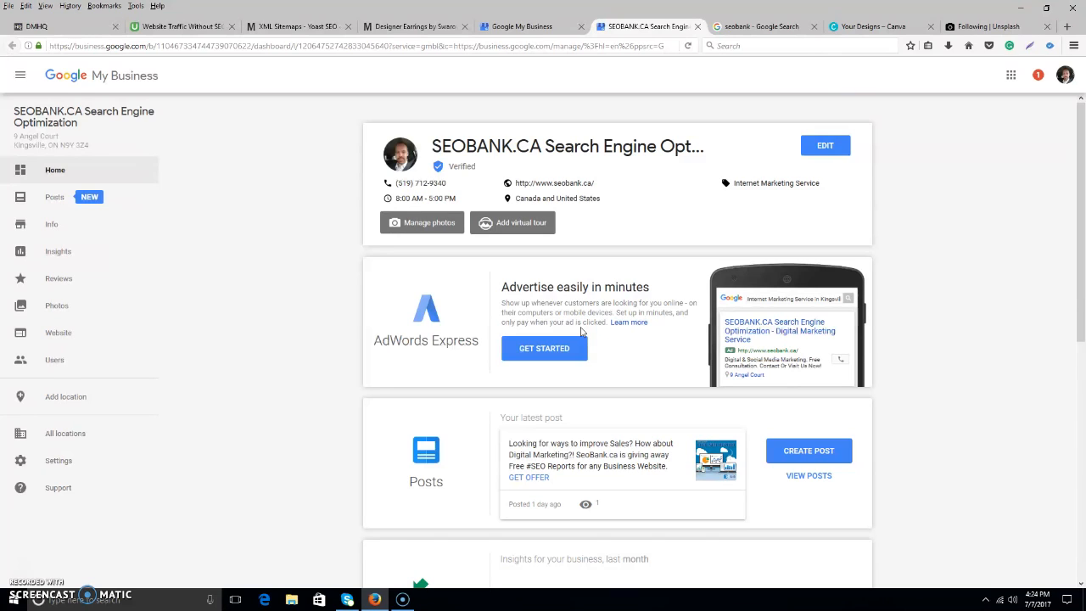
- Scroll to the Insights card and highlight last month's 54 actions figure
scroll(down, 3)
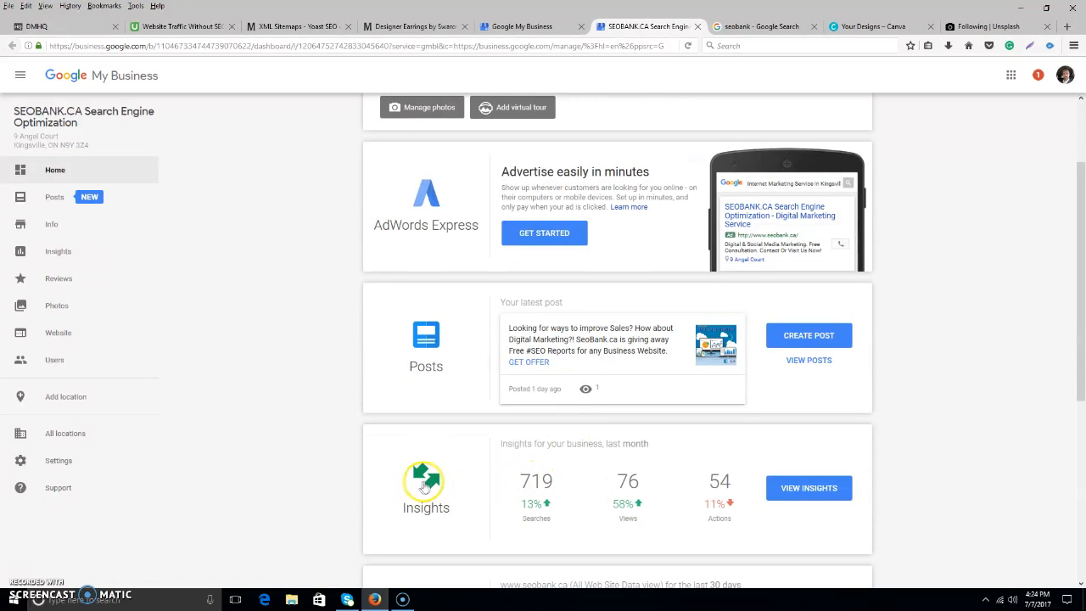
scroll(down, 3)
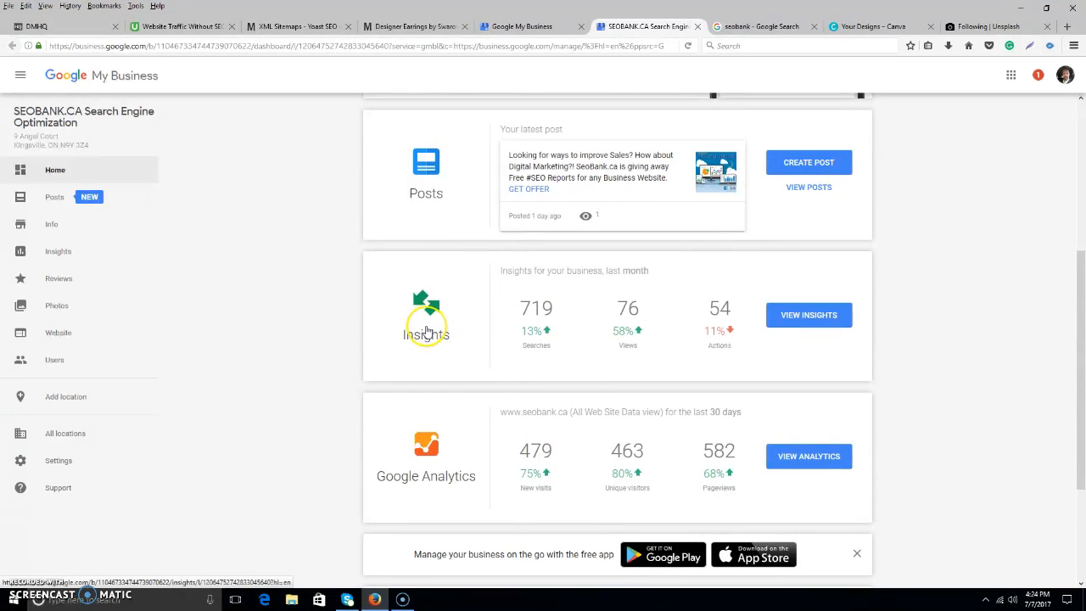
mouse_move(652, 327)
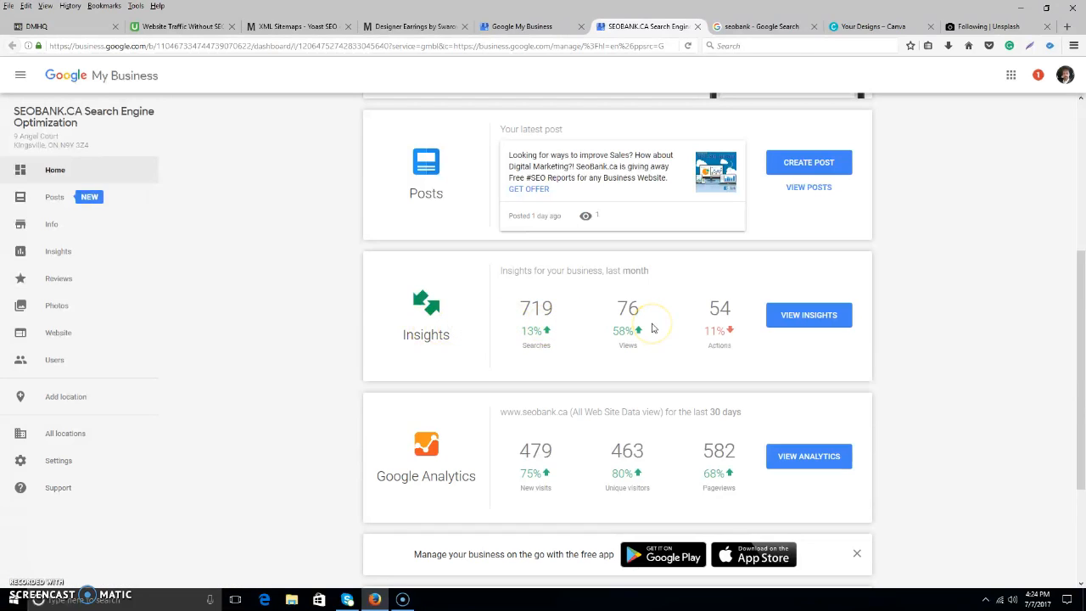
mouse_move(719, 319)
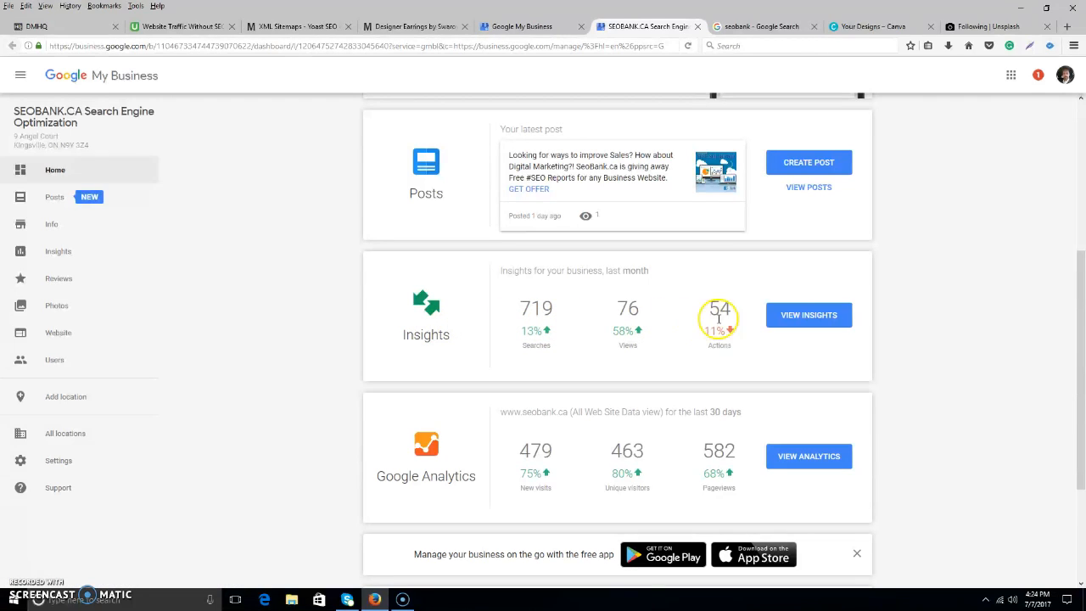
mouse_move(696, 337)
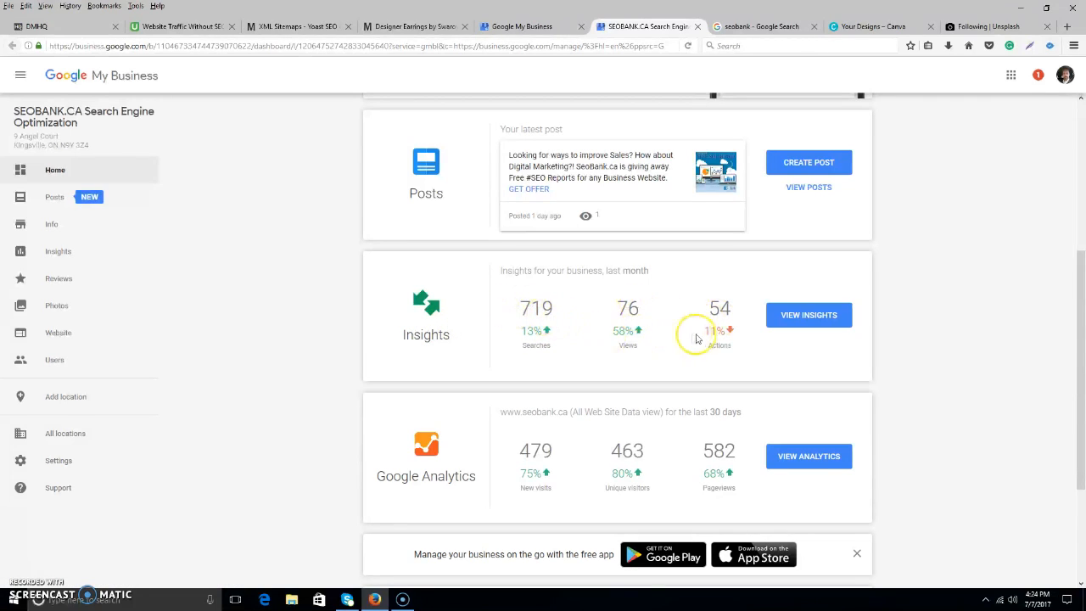
double_click(720, 308)
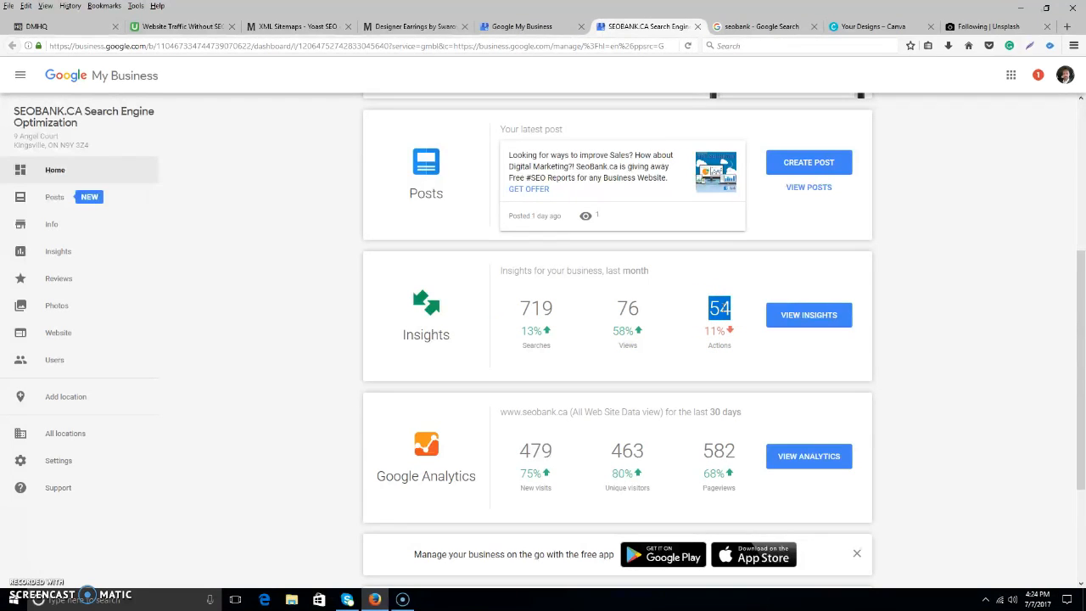
click(719, 308)
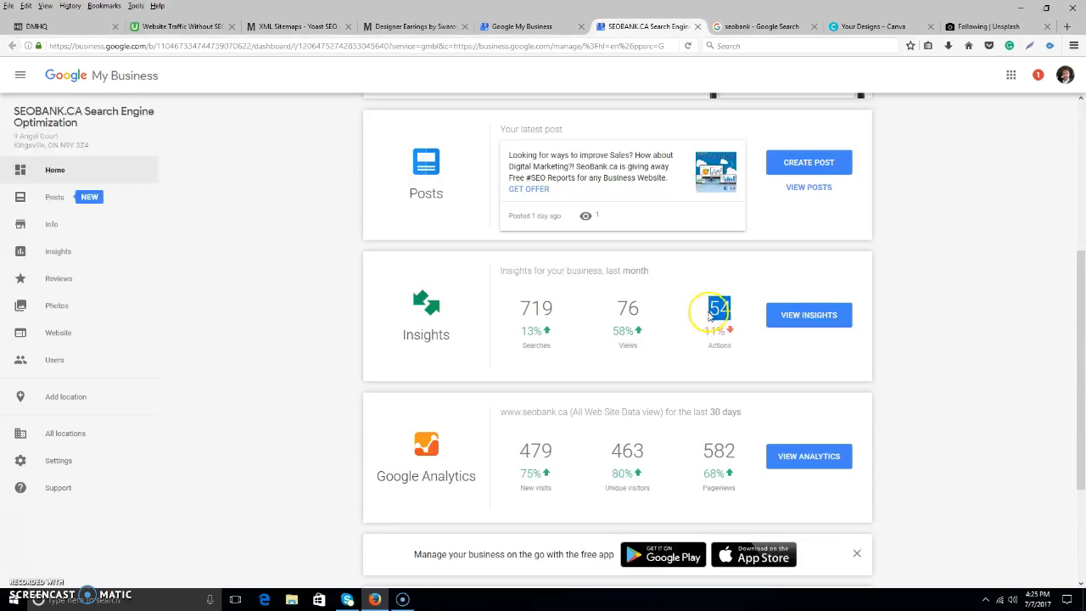
scroll(down, 3)
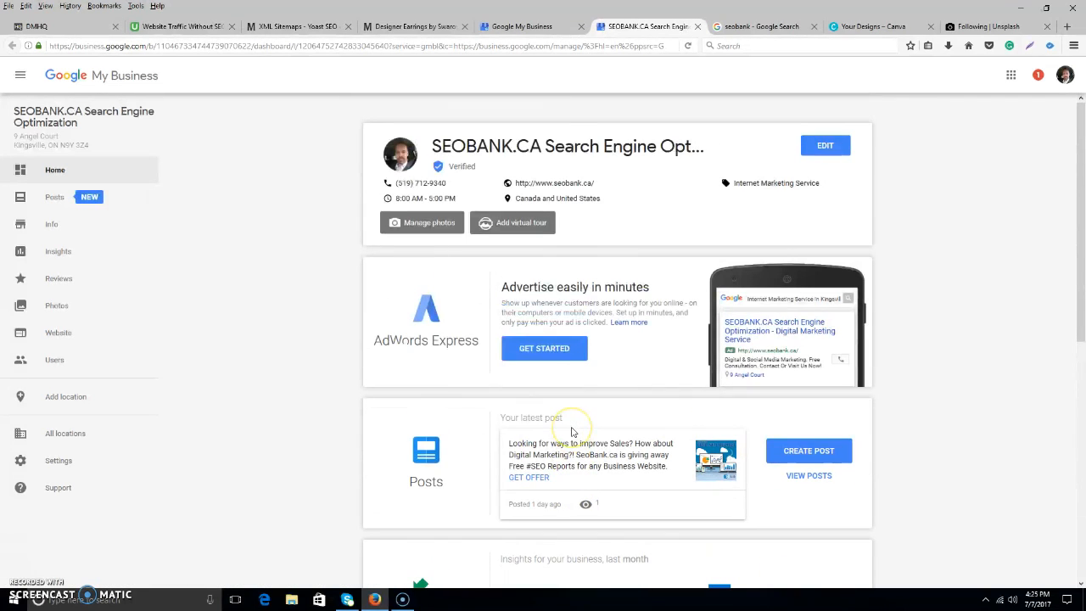
mouse_move(262, 284)
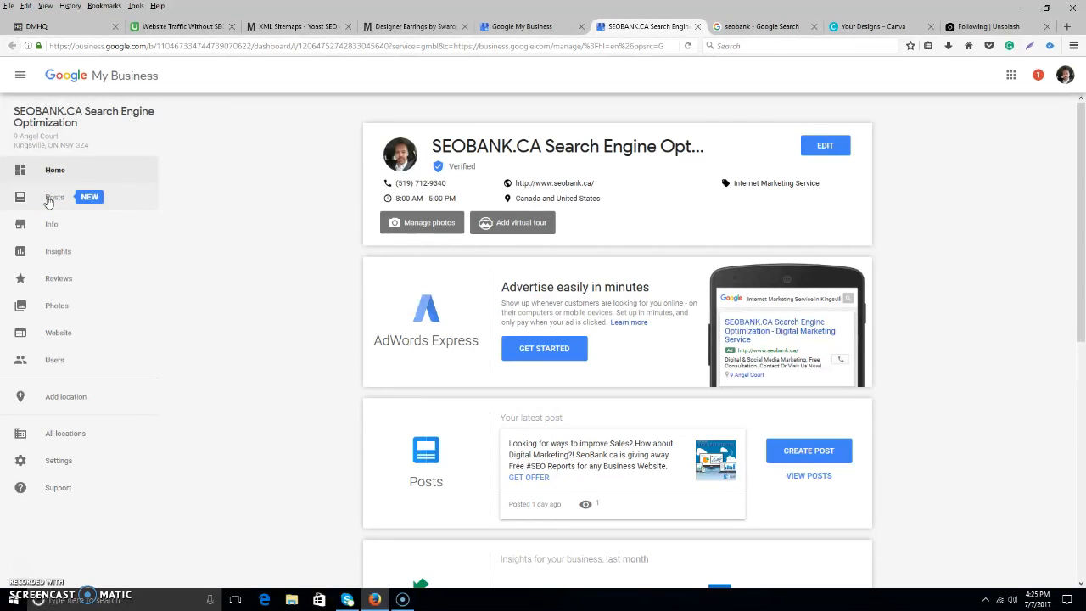
mouse_move(54, 202)
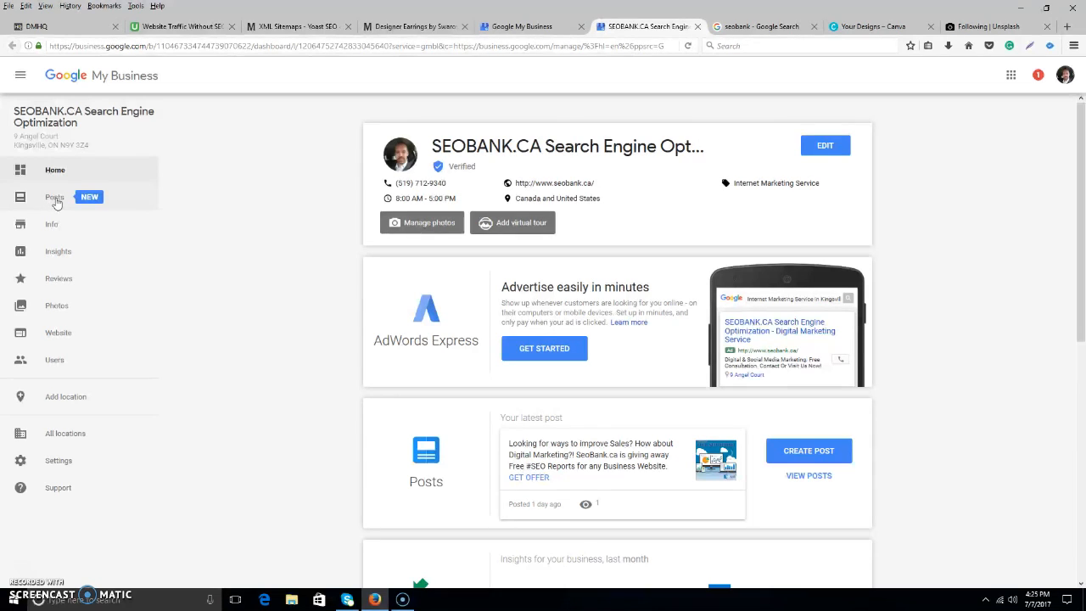
- Go to the Posts page and start a new post with the text field focused
click(55, 197)
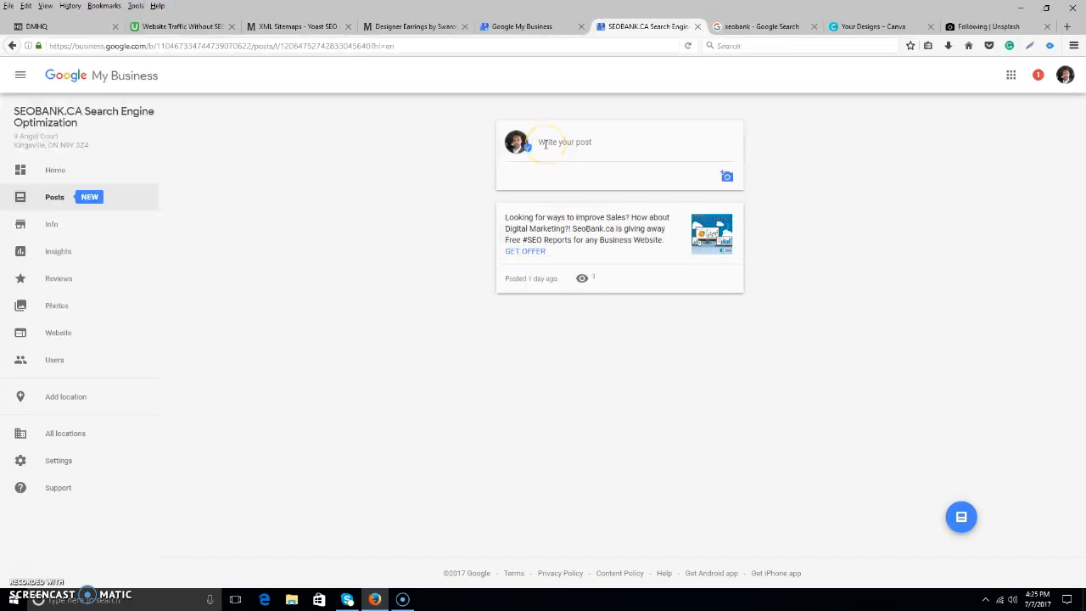
click(565, 142)
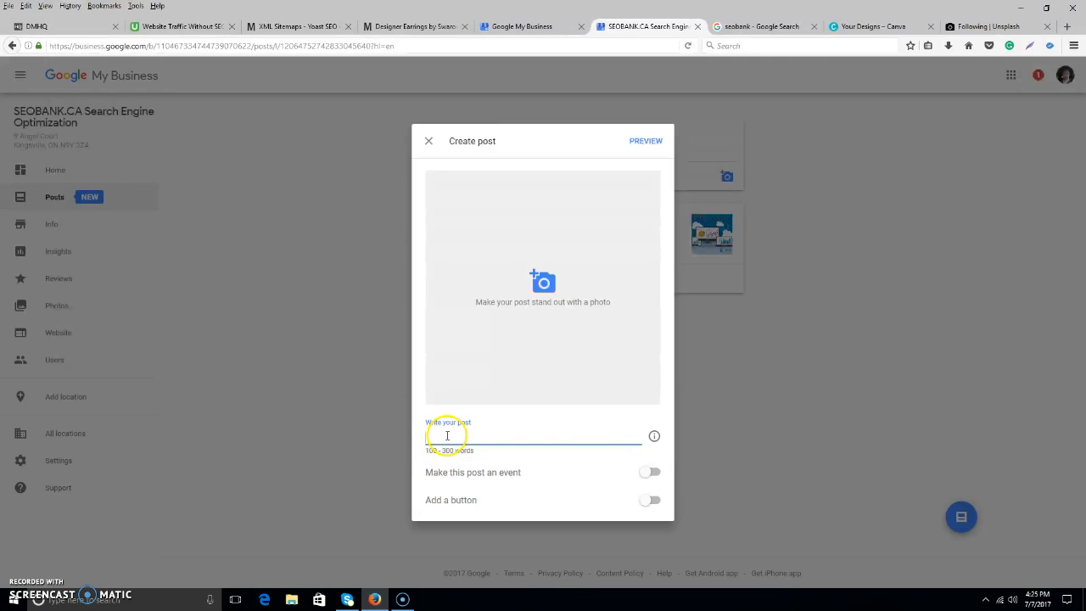
click(448, 436)
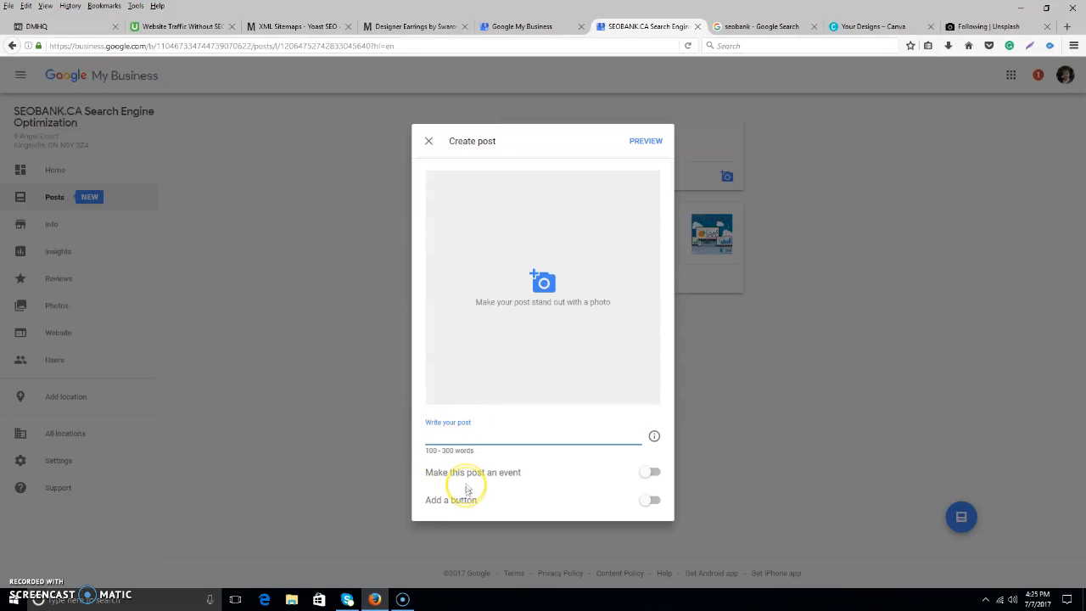
click(649, 472)
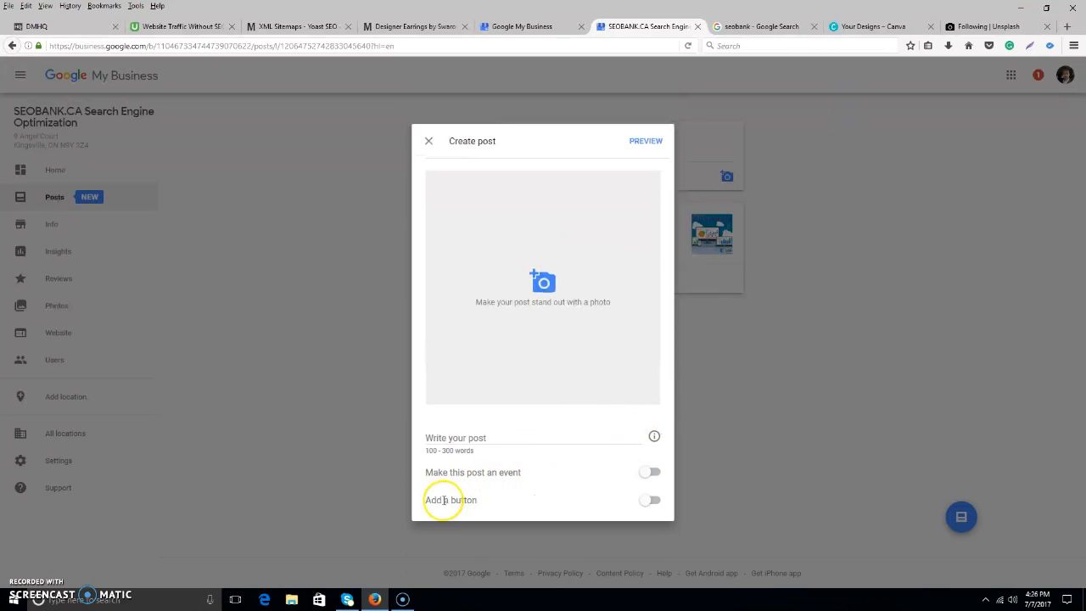
- Try Sign up, Reserve and Learn more as the post button, then discard the draft
click(650, 500)
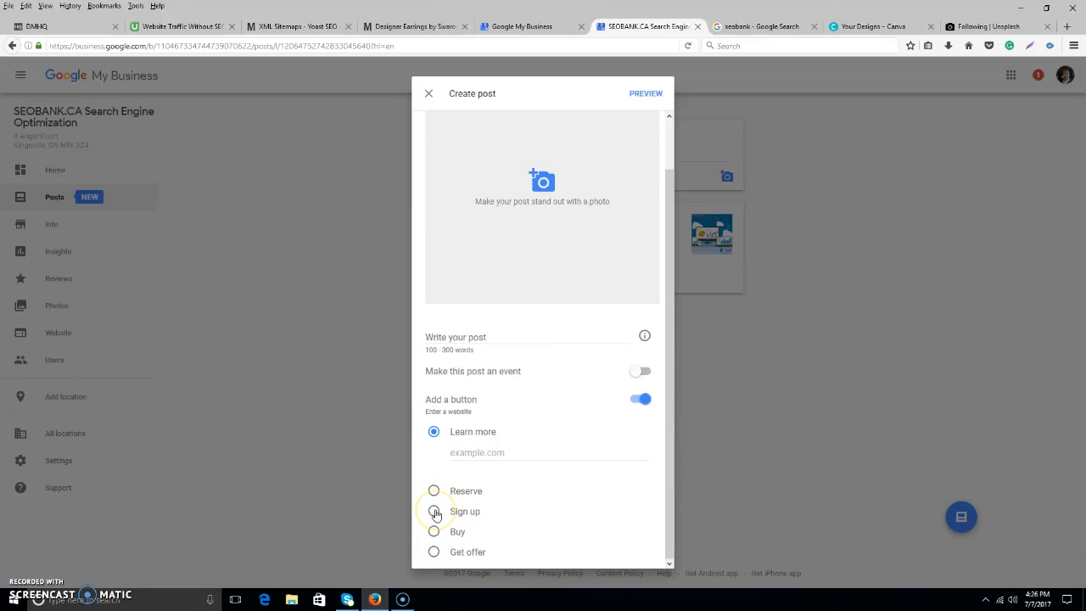
click(434, 512)
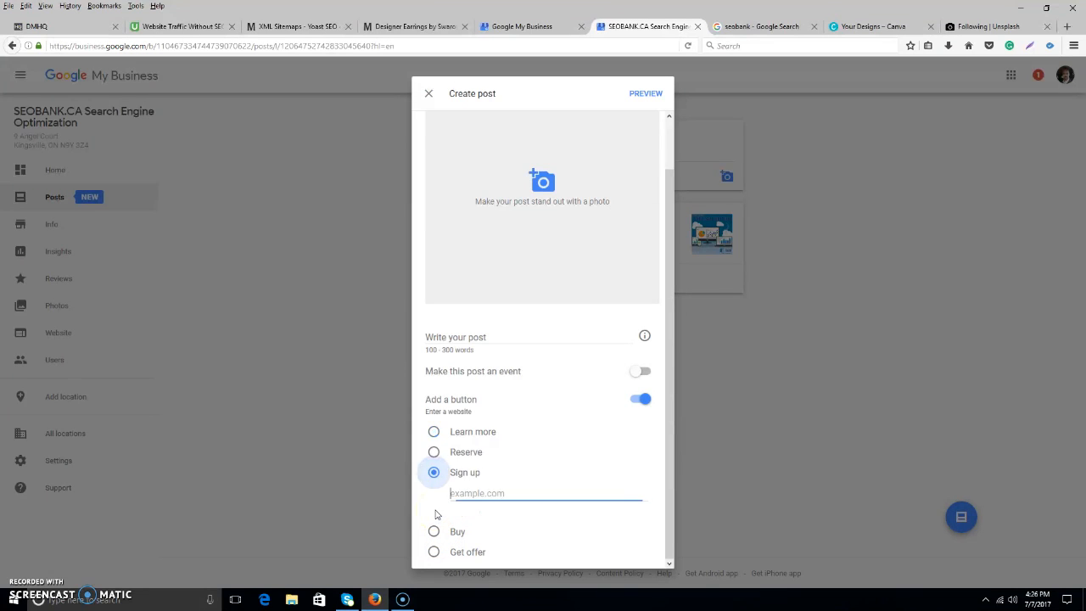
click(510, 493)
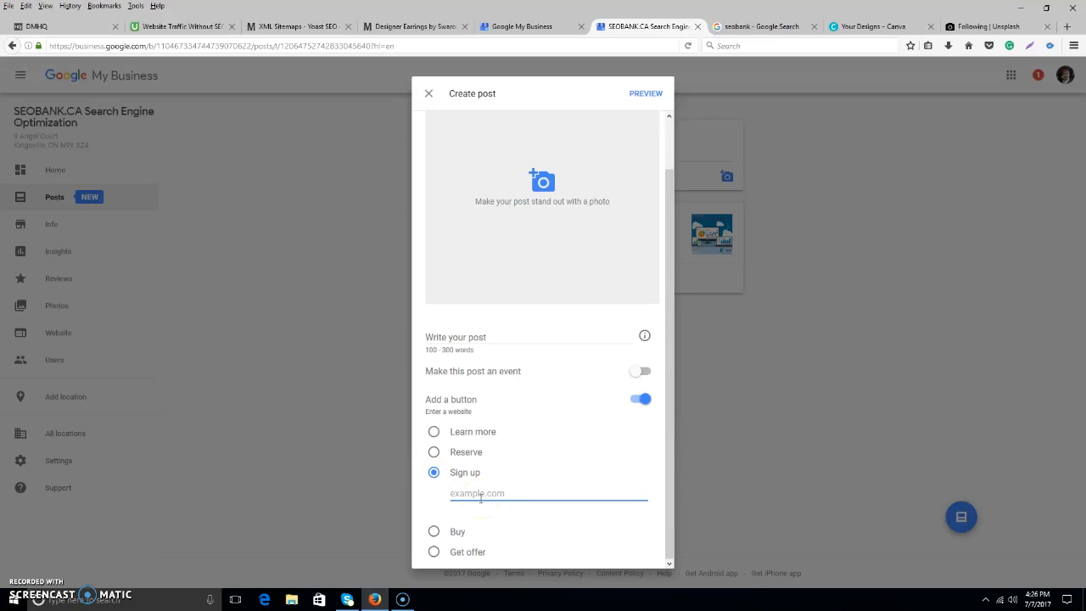
click(475, 493)
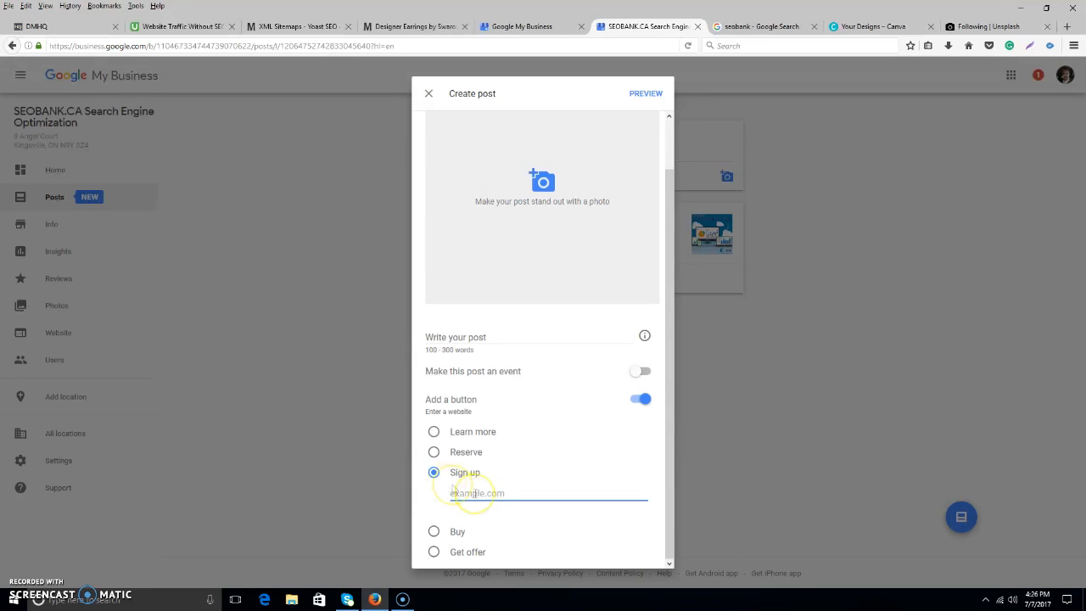
click(434, 452)
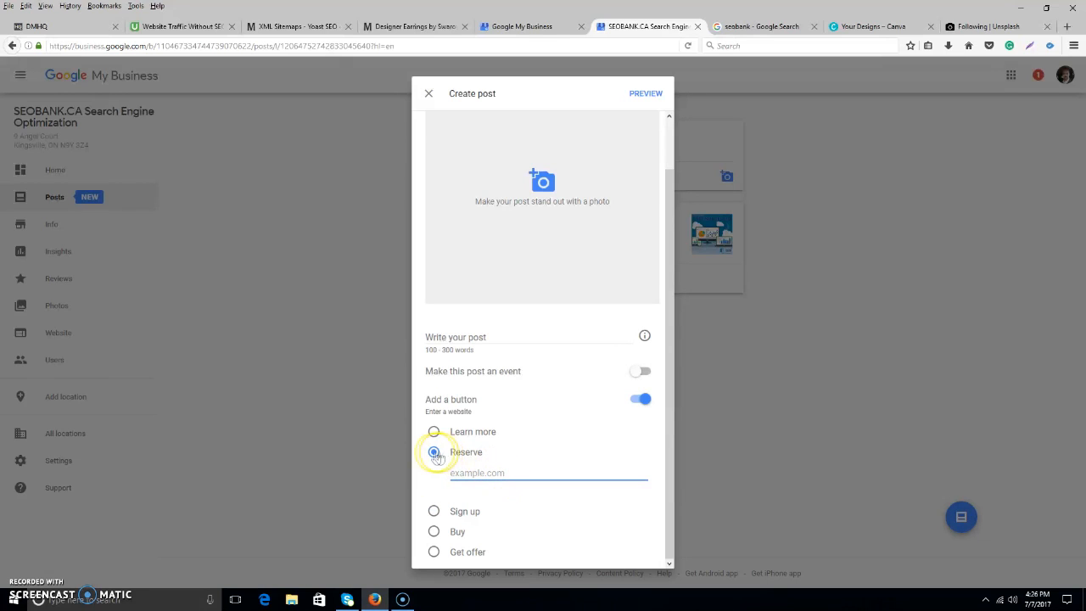
click(434, 431)
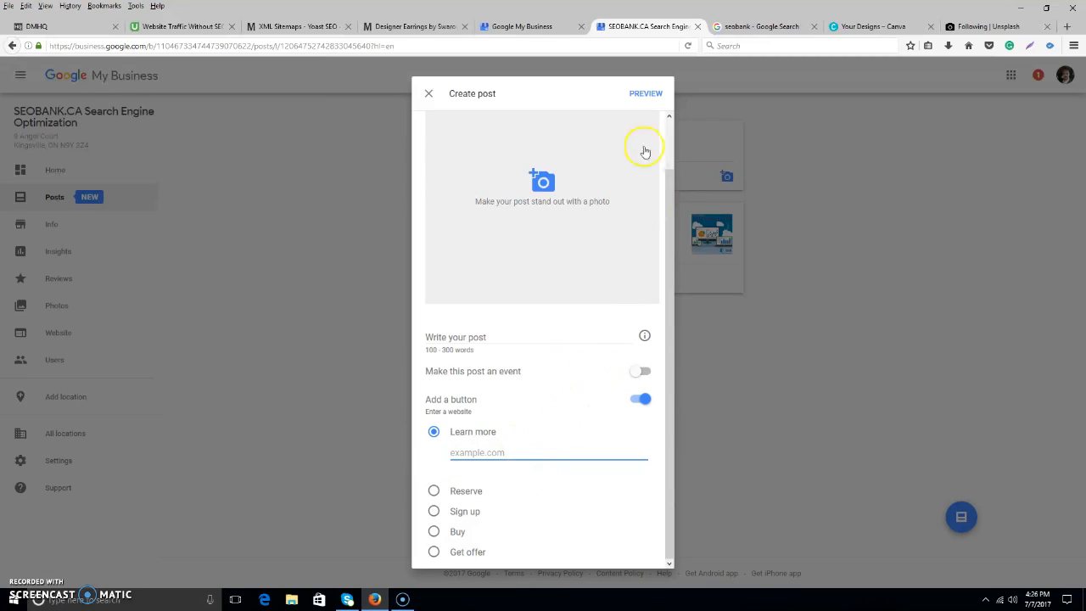
click(428, 94)
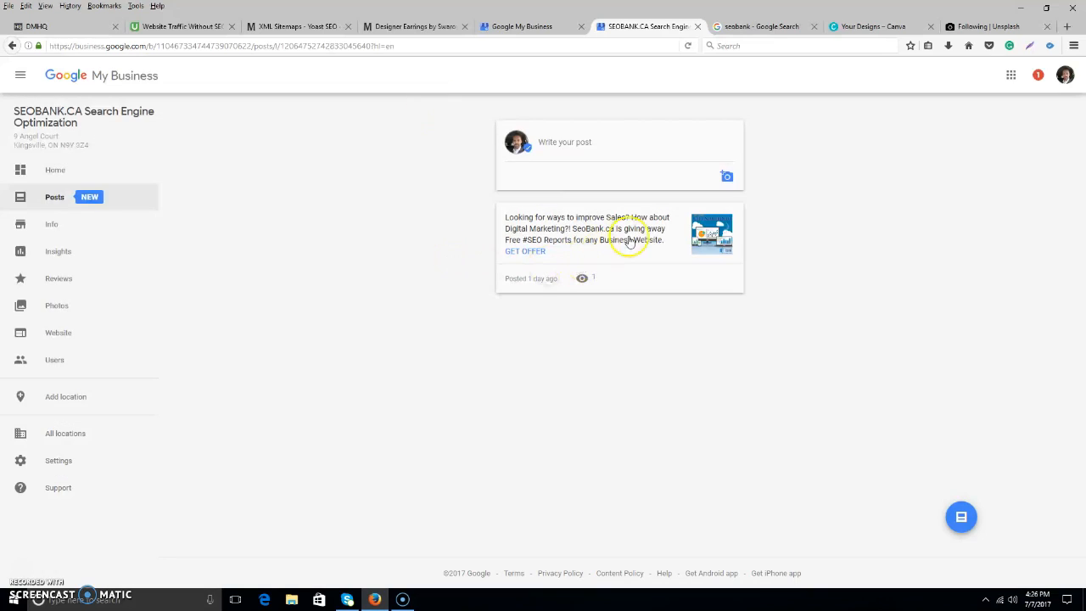
- View the Free SEO Report post details showing 1 view and 0 engagement
click(620, 246)
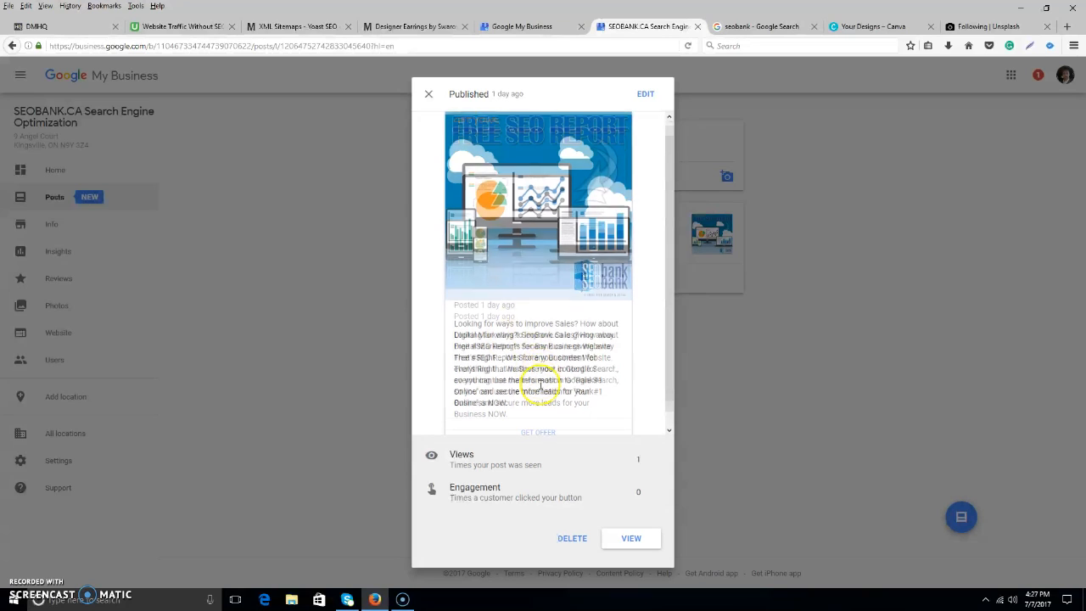
scroll(down, 3)
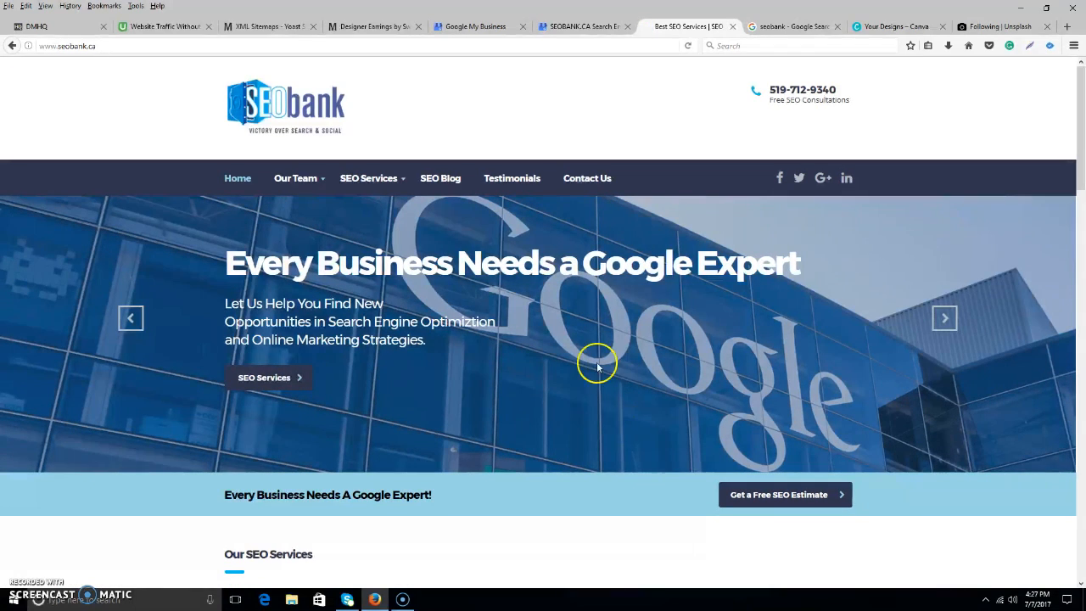
scroll(down, 3)
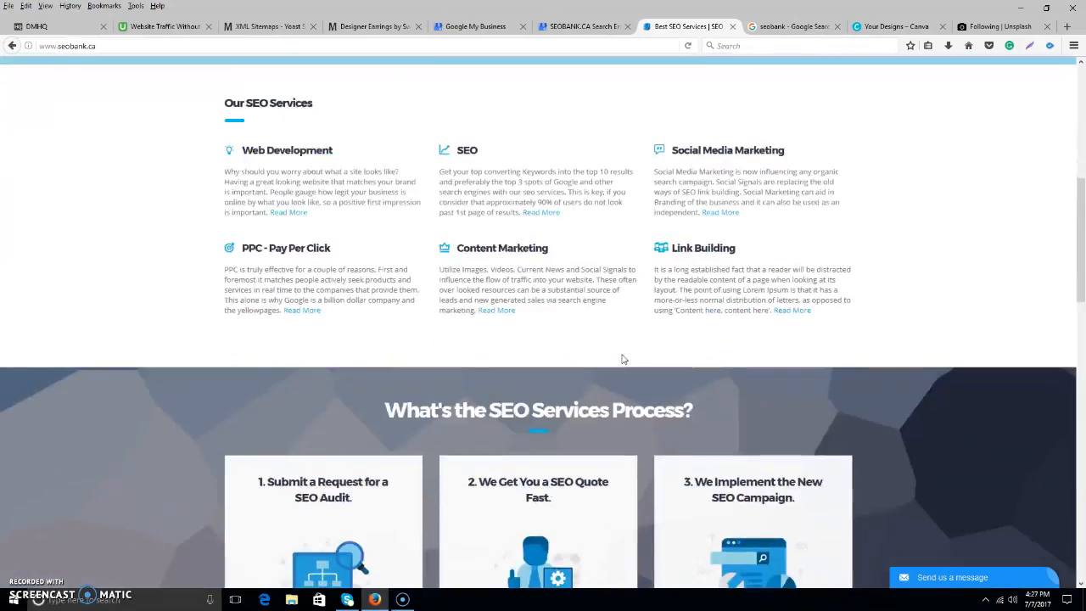
scroll(up, 3)
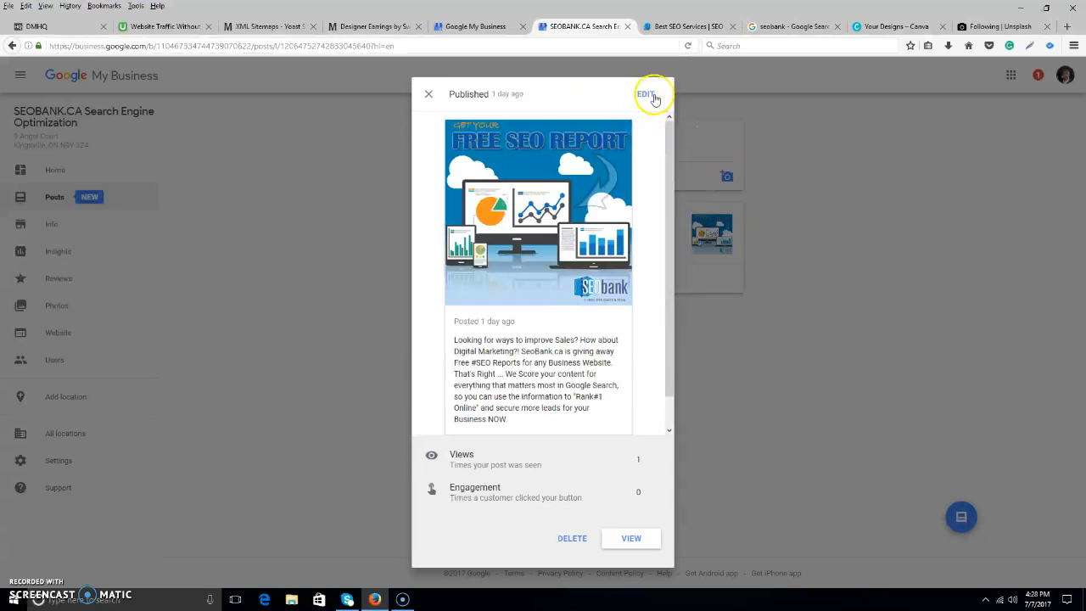
- Close the published post details and switch to the Unsplash browser tab
click(429, 94)
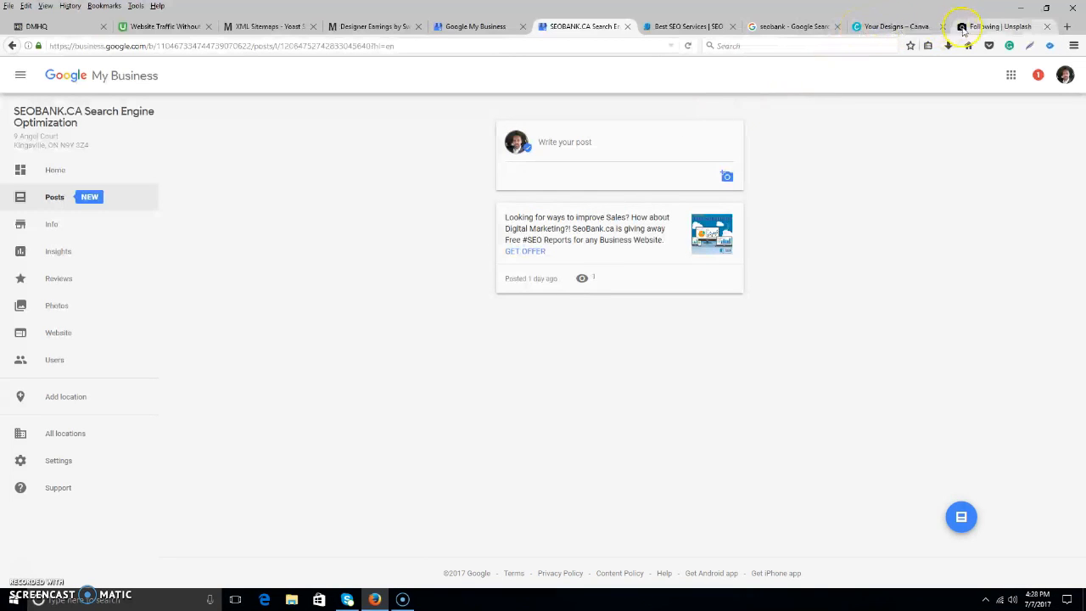
click(1001, 26)
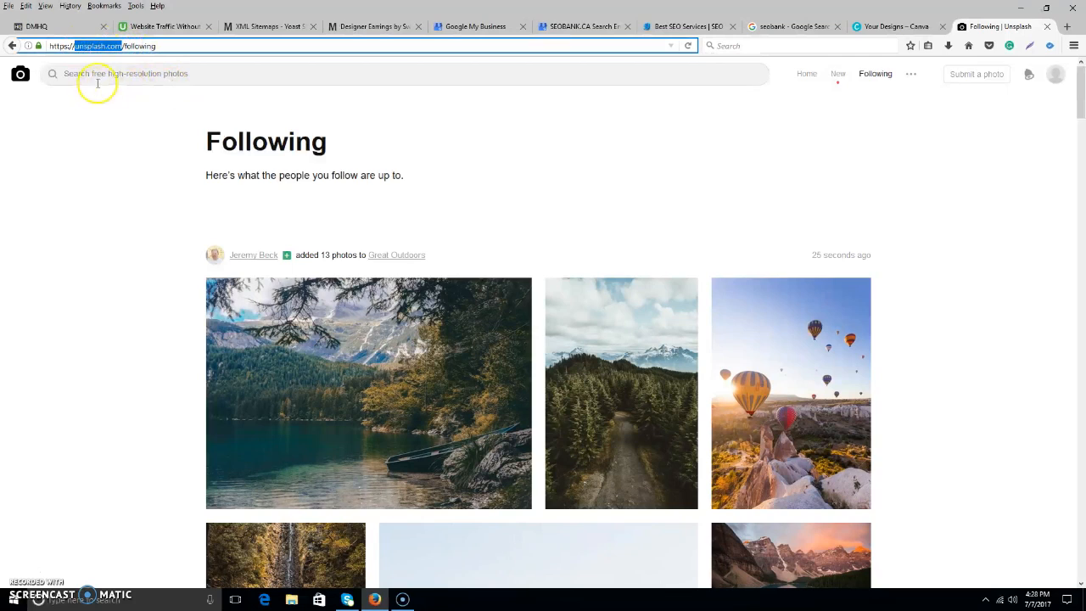
mouse_move(132, 78)
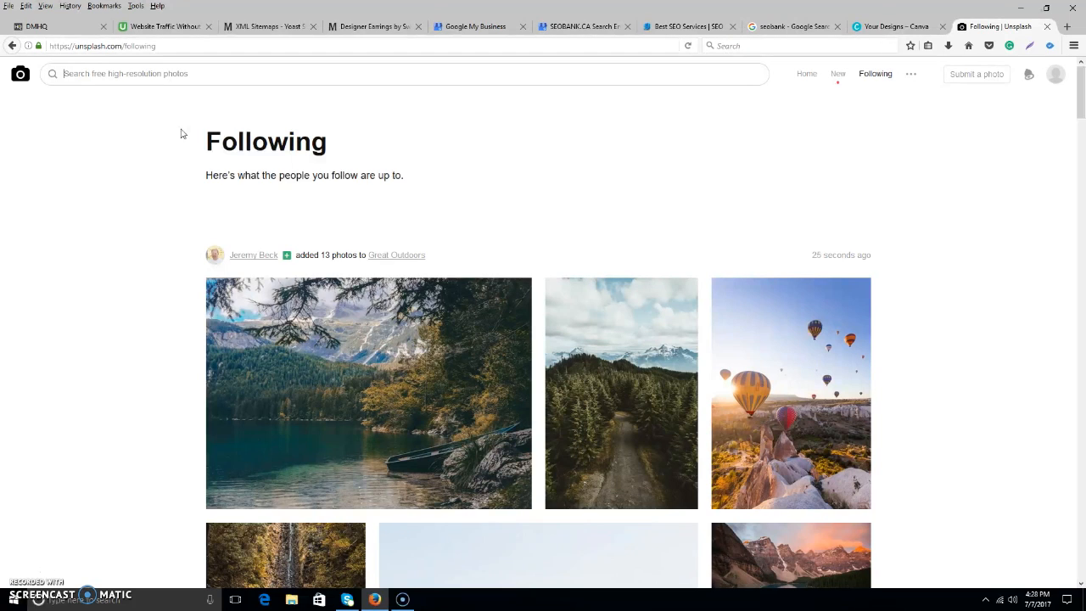
text(digital)
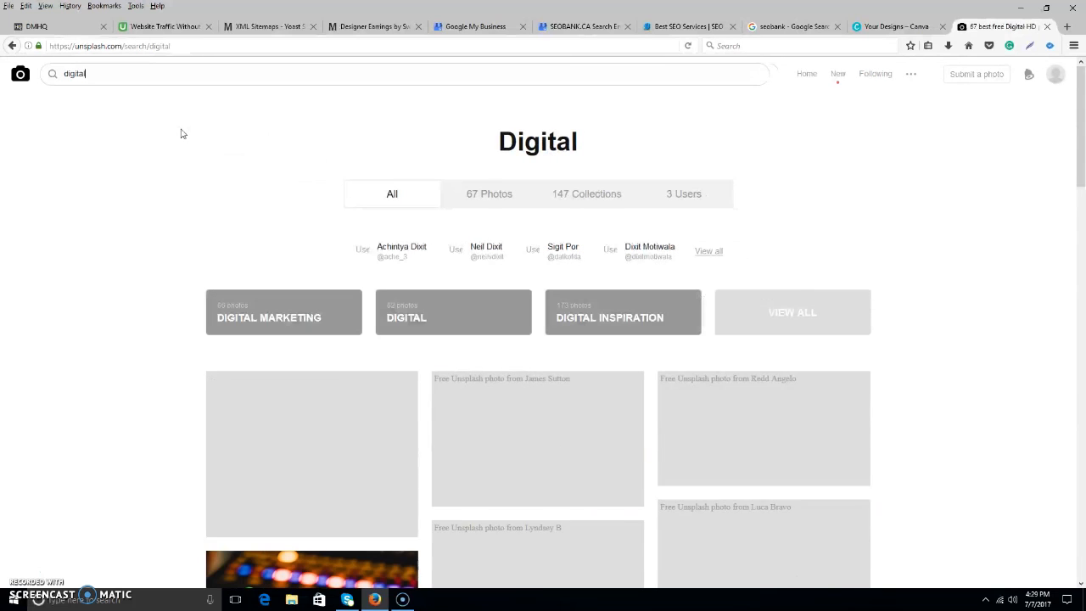
scroll(down, 3)
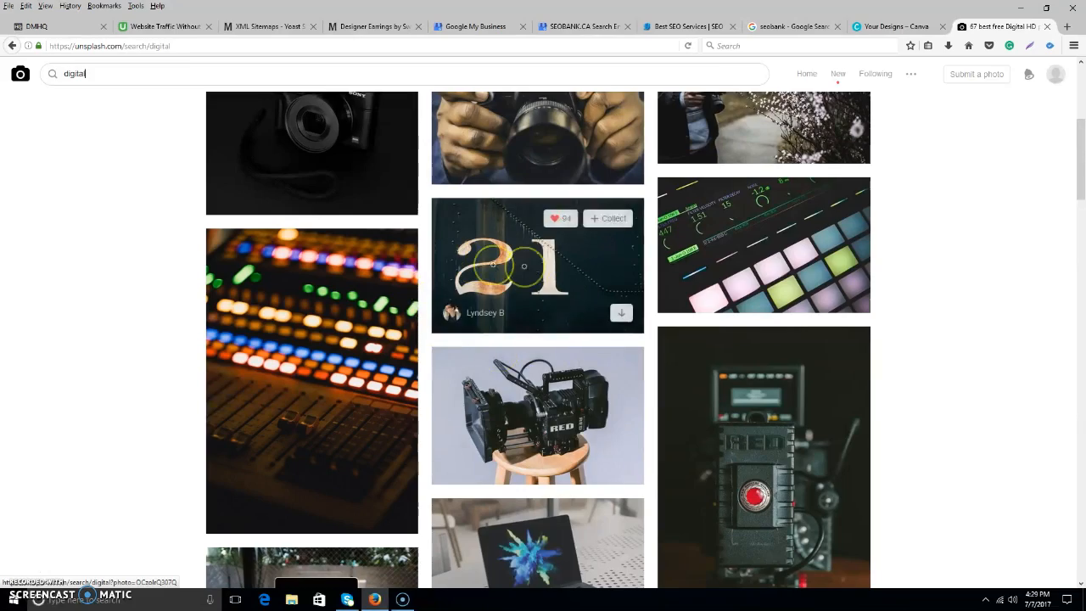
scroll(down, 3)
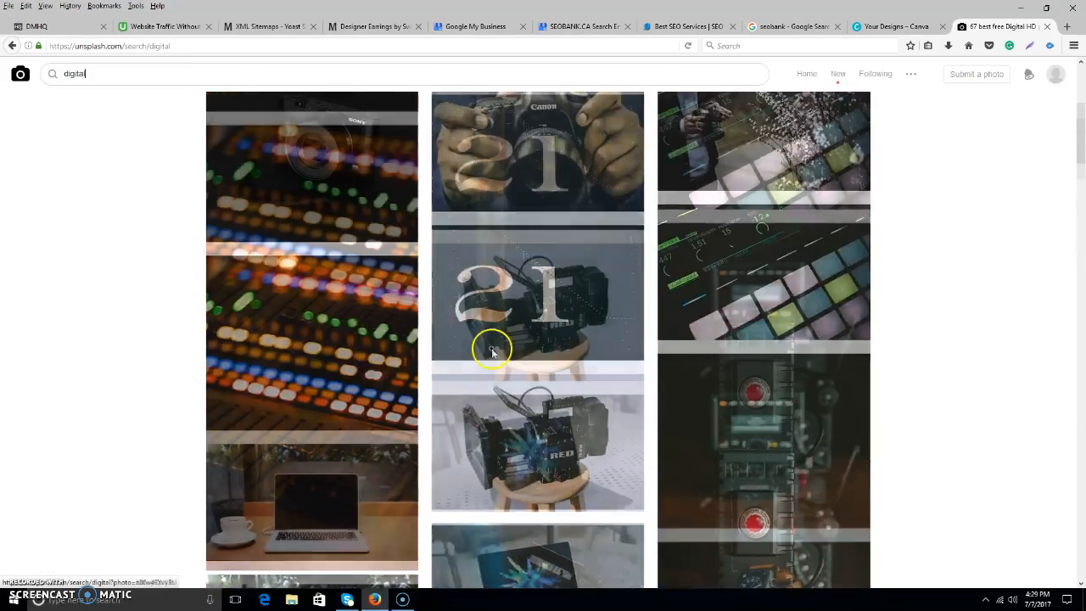
scroll(down, 3)
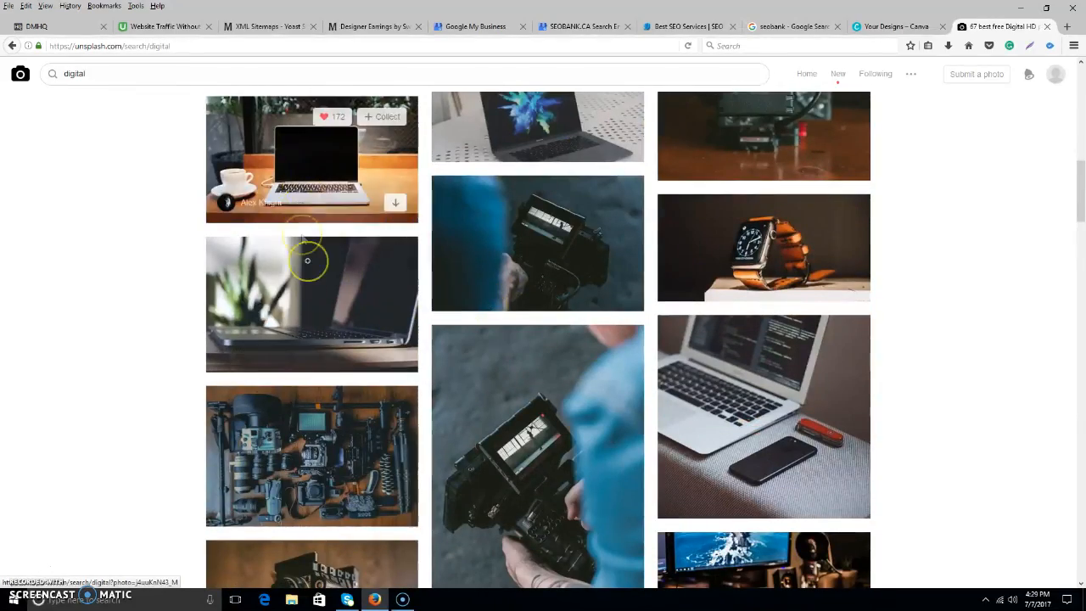
click(311, 303)
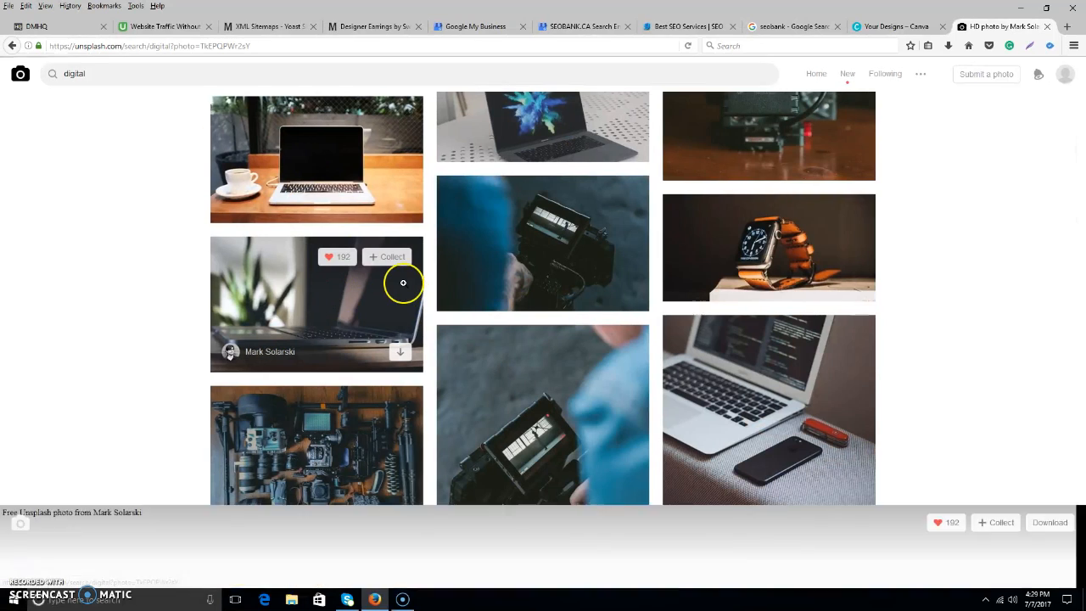
click(316, 303)
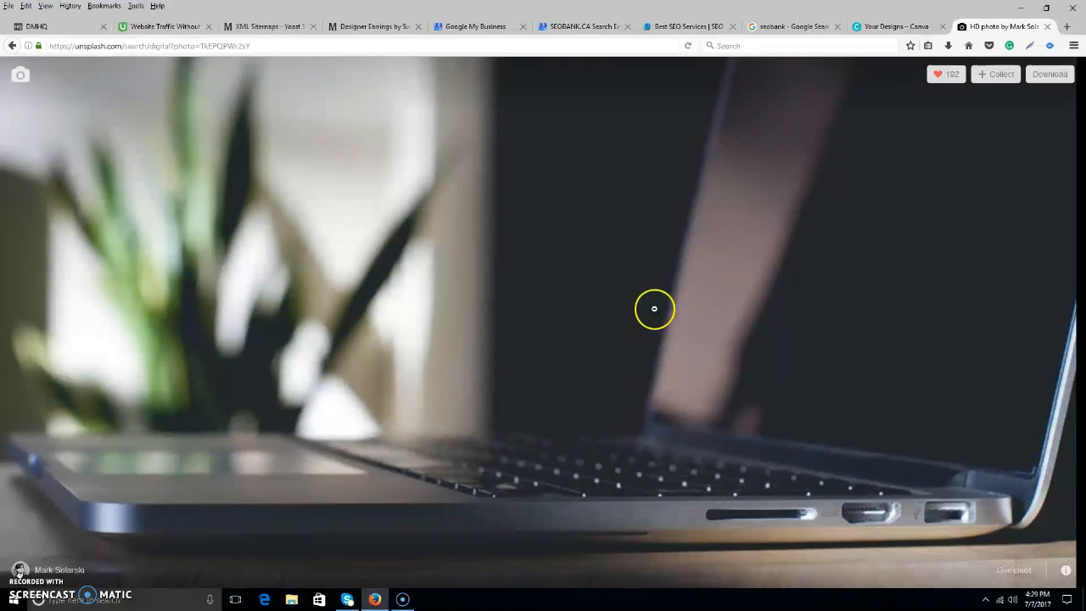
click(1050, 74)
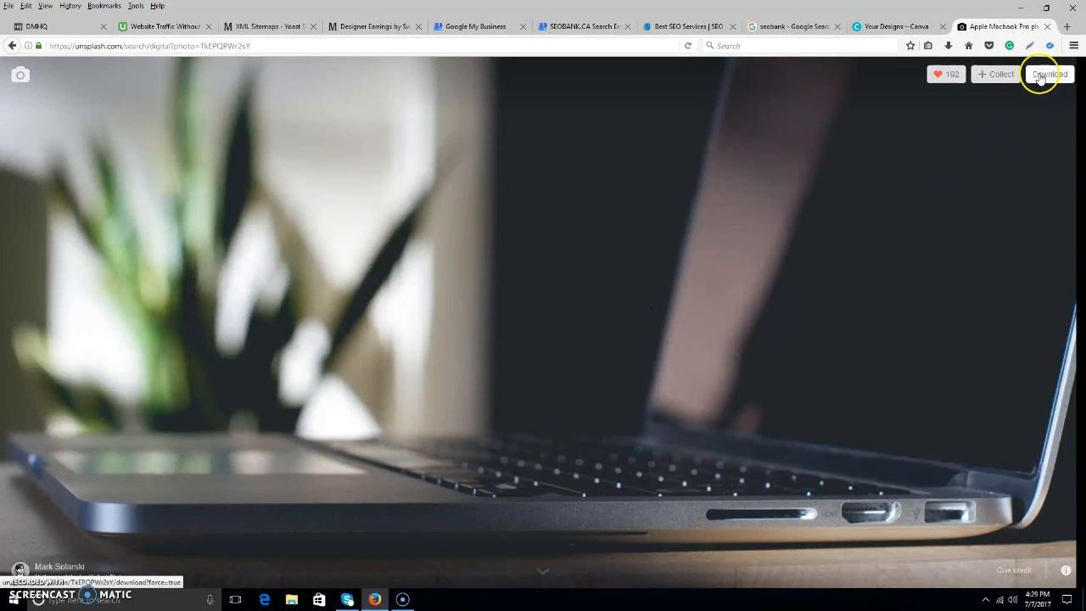
- Download the laptop photo and open it with Adobe Photoshop CS4
click(1050, 74)
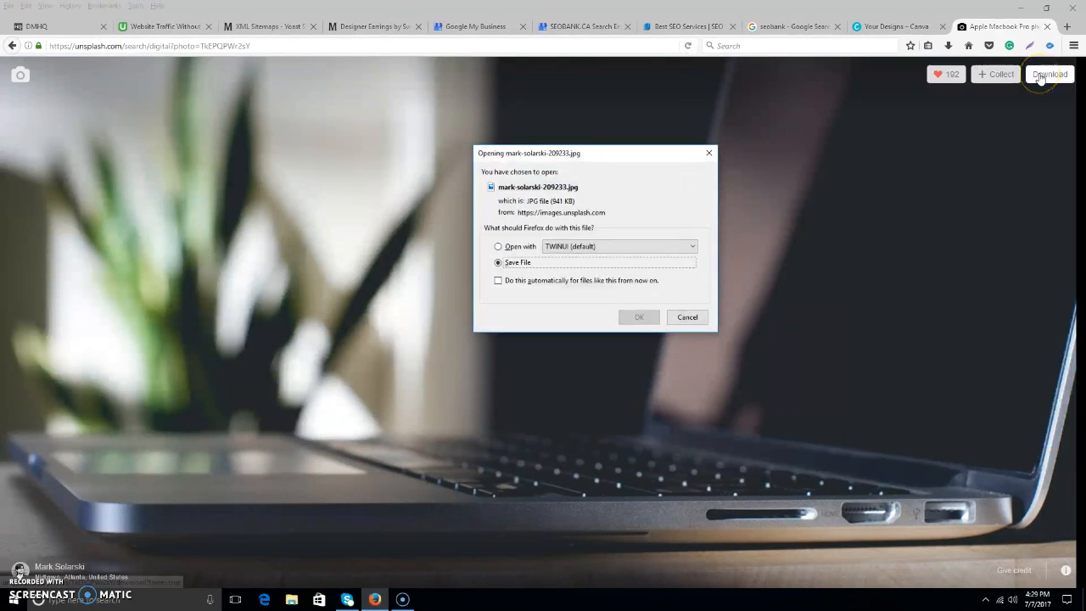
click(620, 246)
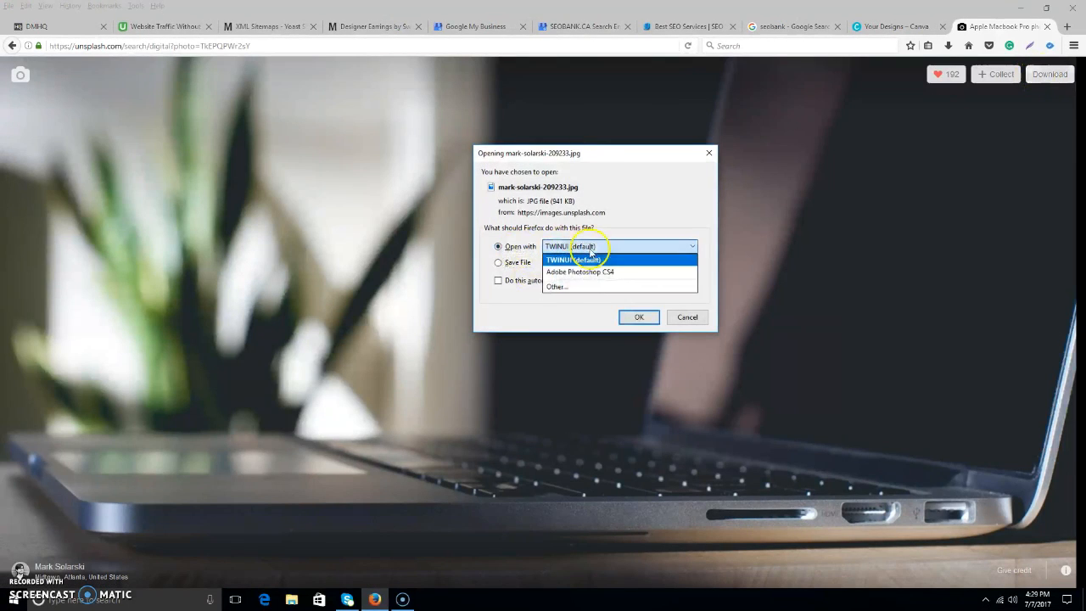
click(579, 271)
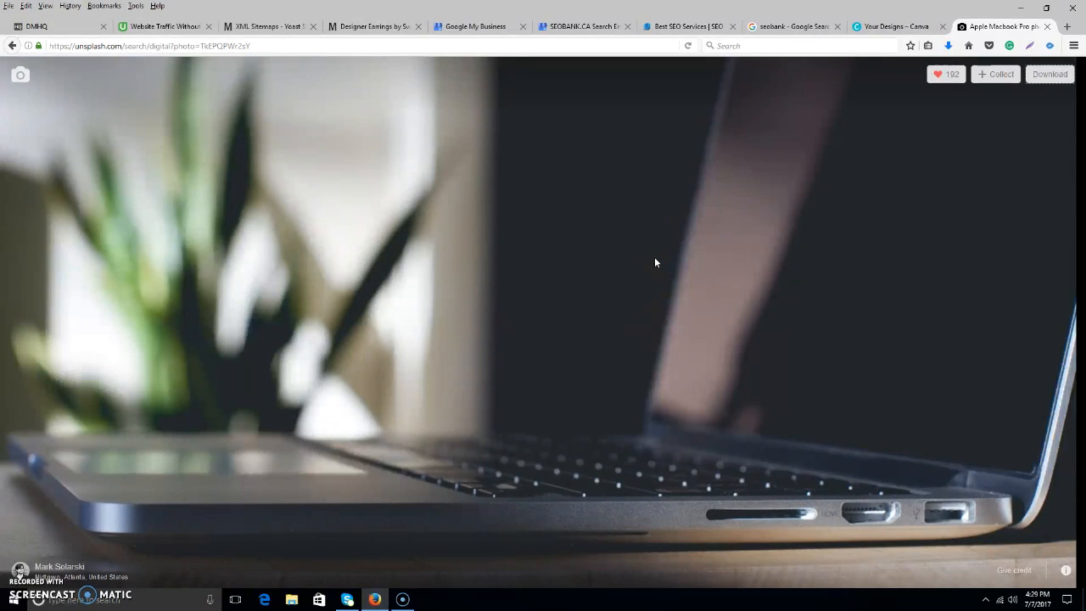
click(430, 600)
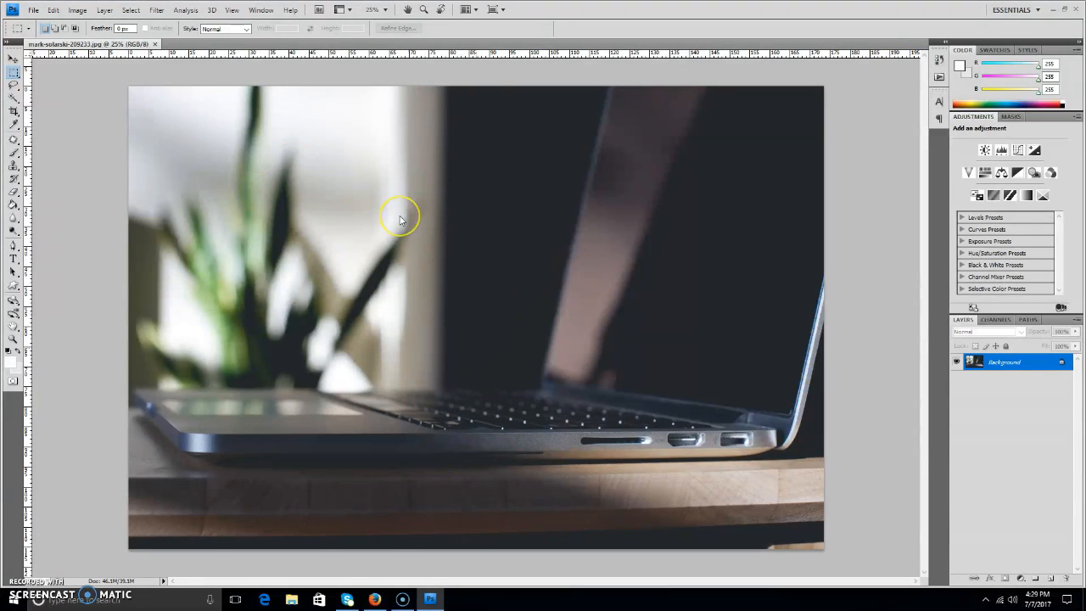
mouse_move(400, 219)
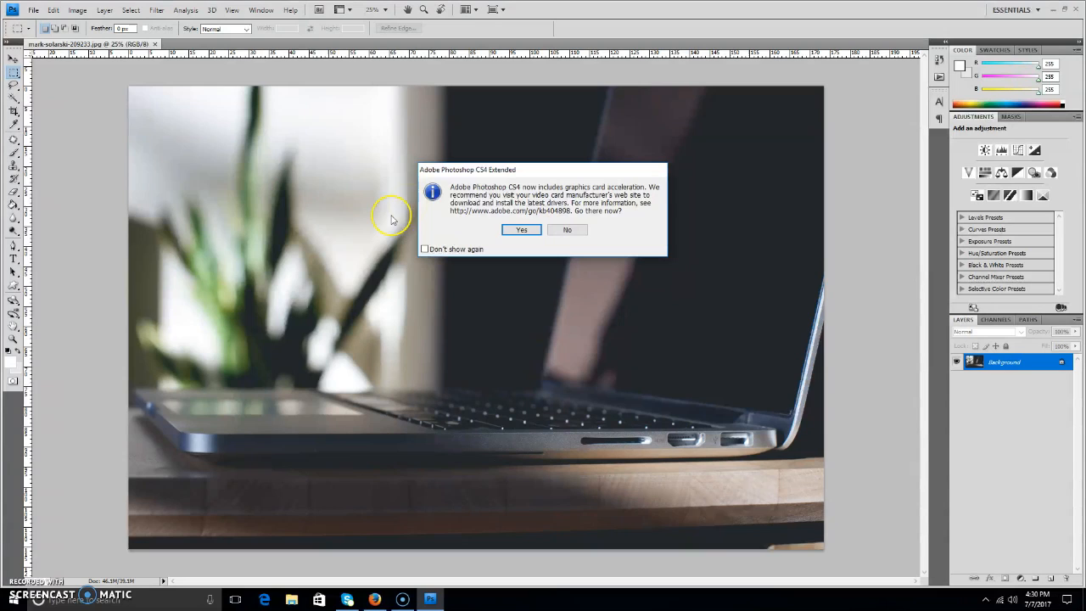
- Dismiss Photoshop's graphics card acceleration notice
click(567, 230)
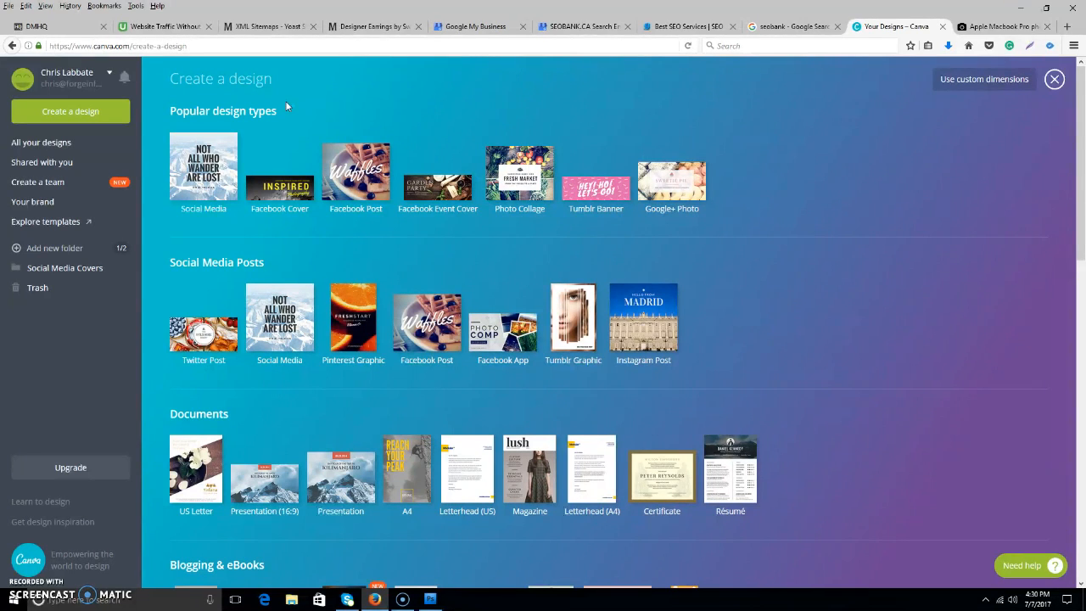
- Pick the Google+ Photo design type (800 × 800 px) on Canva's Create a design page
click(118, 46)
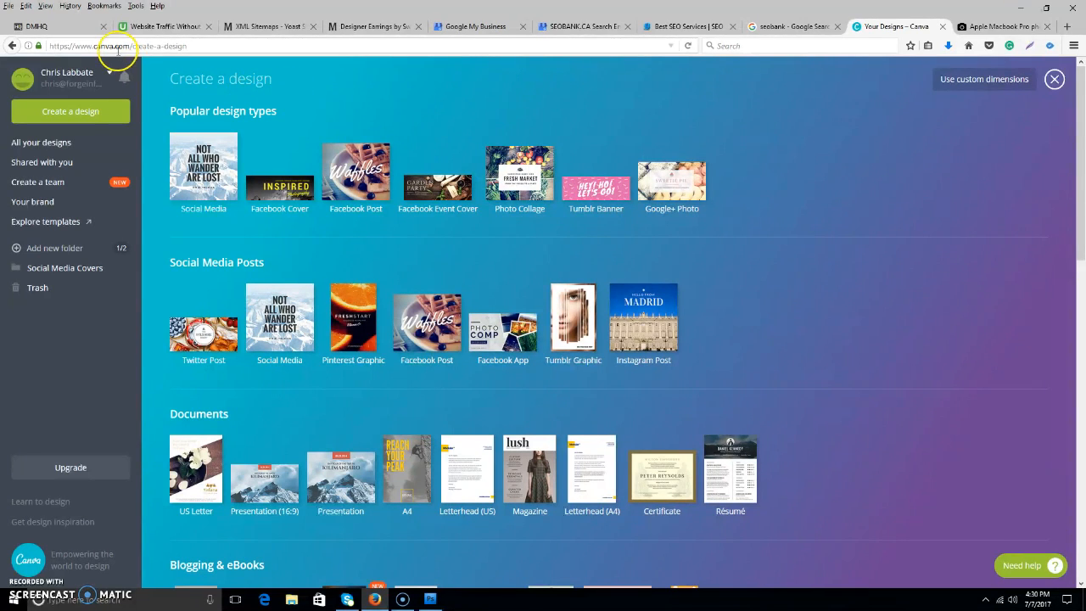
double_click(110, 46)
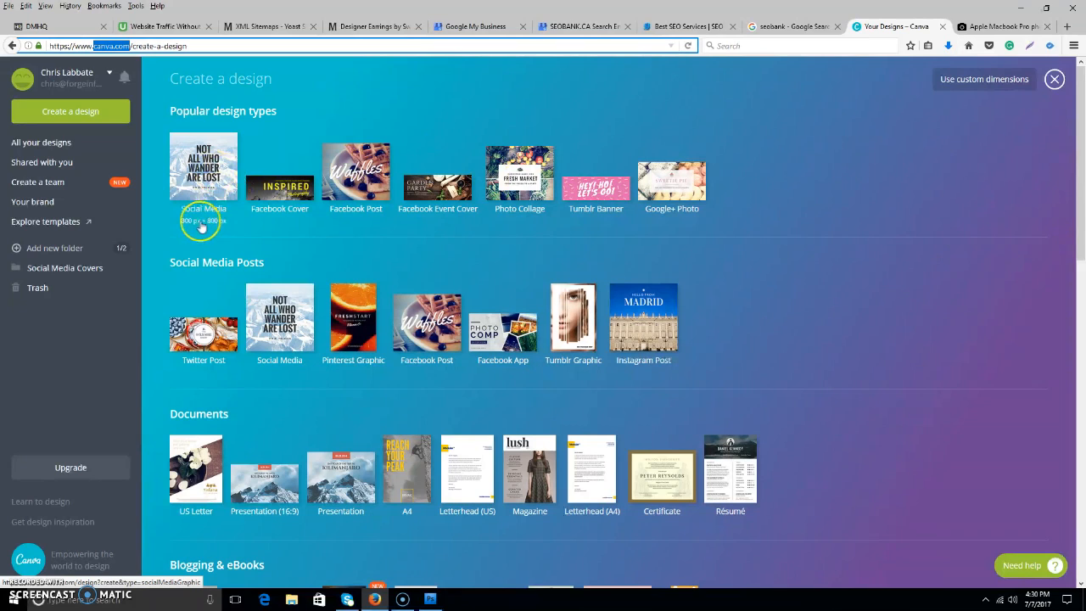
mouse_move(279, 185)
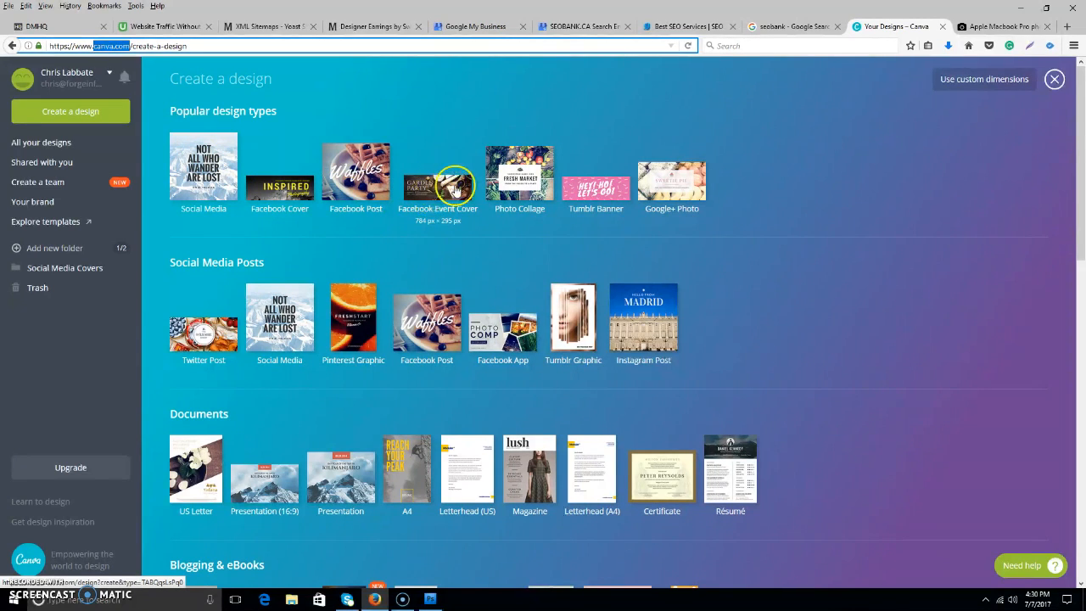
mouse_move(454, 217)
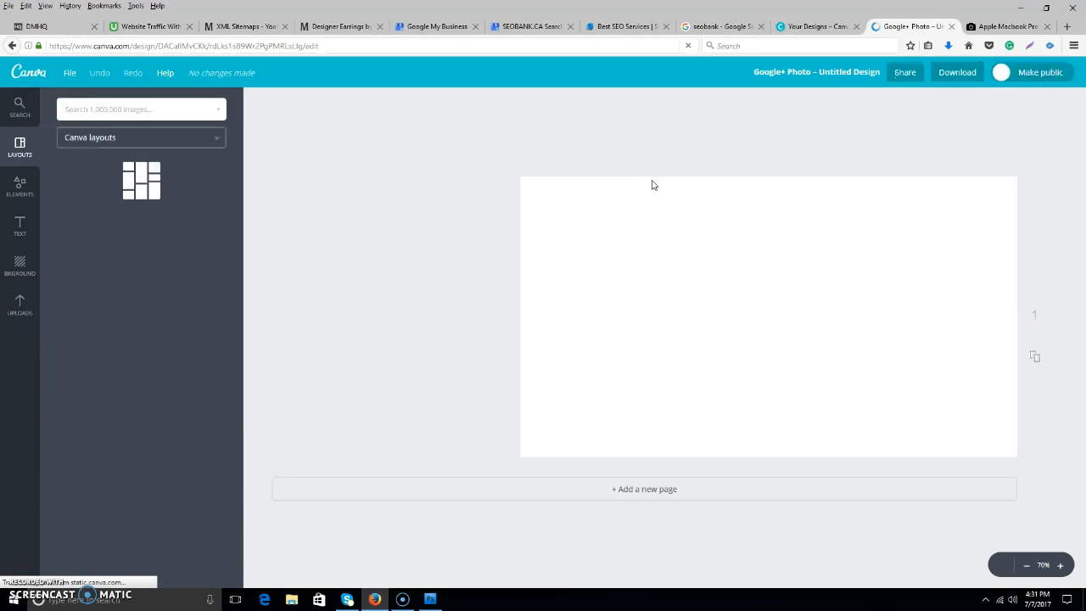
- Apply the 'Beautiful hand-made stationery' layout and place the 'West X Ville' text graphic
click(141, 180)
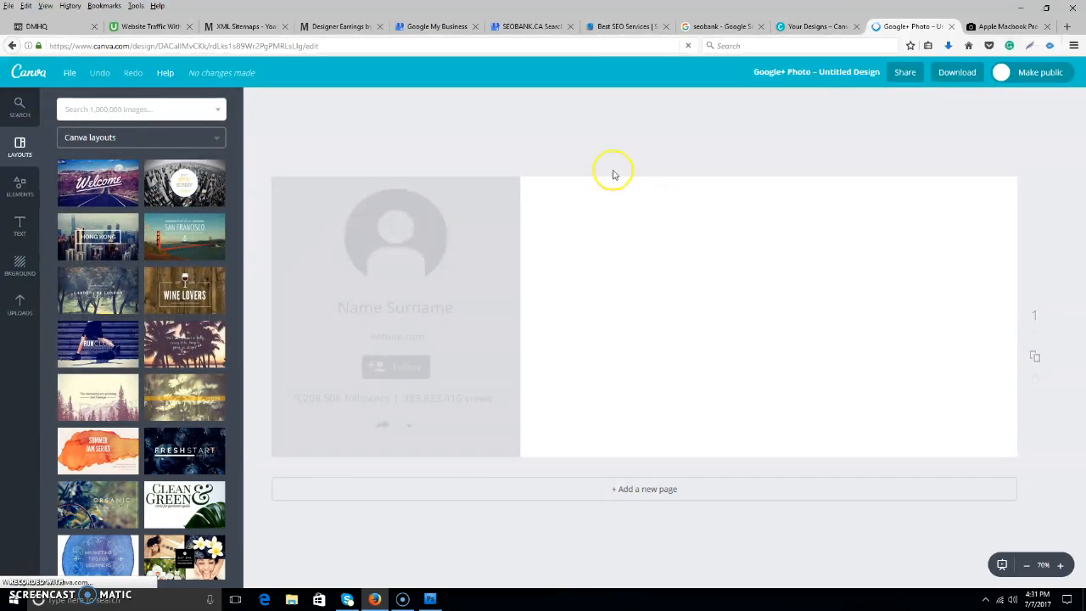
scroll(down, 3)
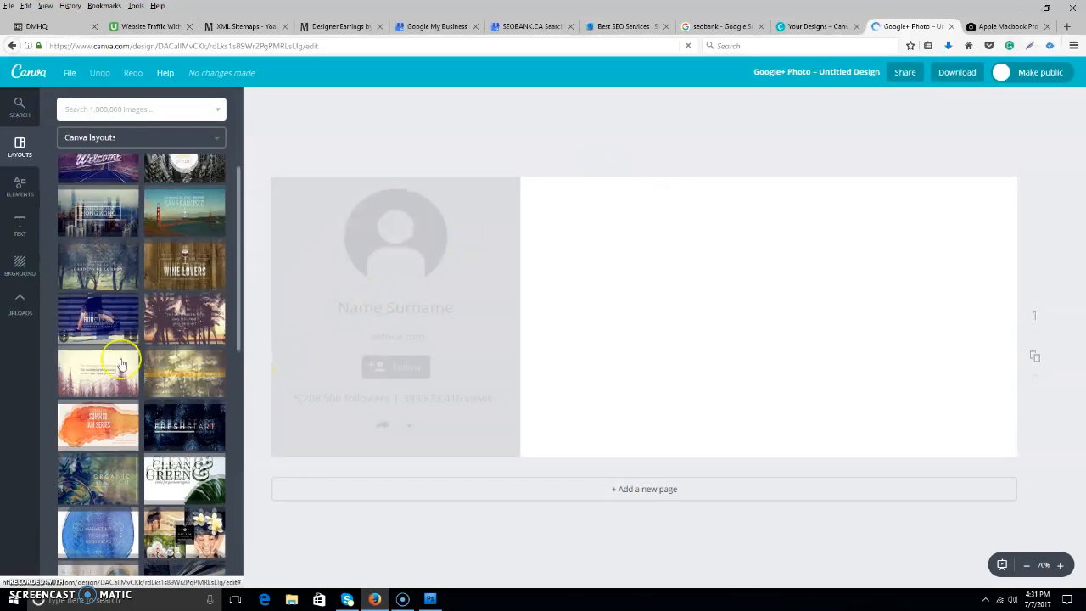
scroll(down, 3)
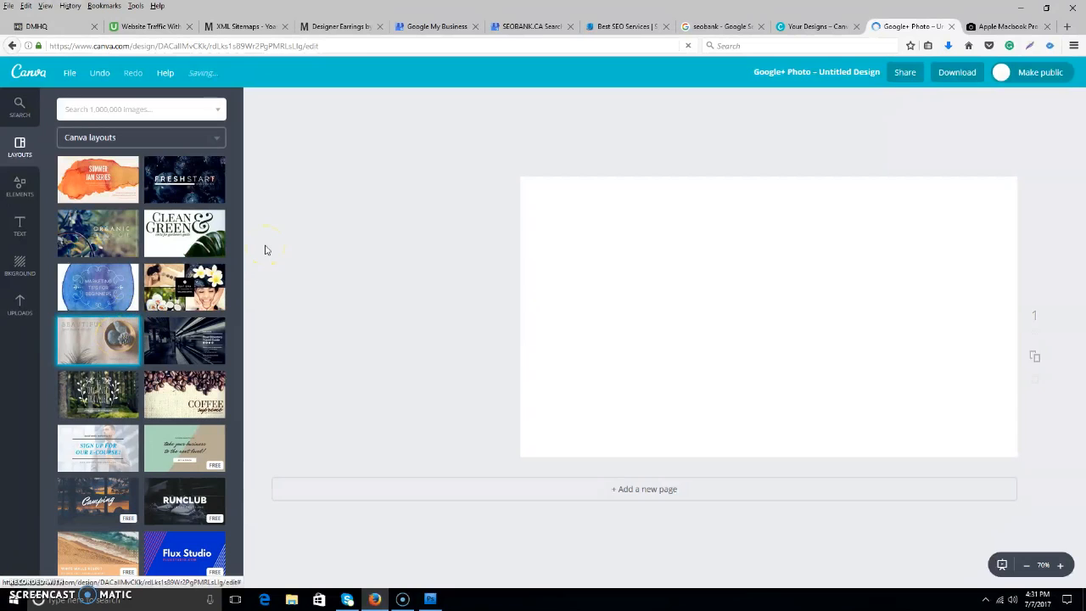
click(97, 340)
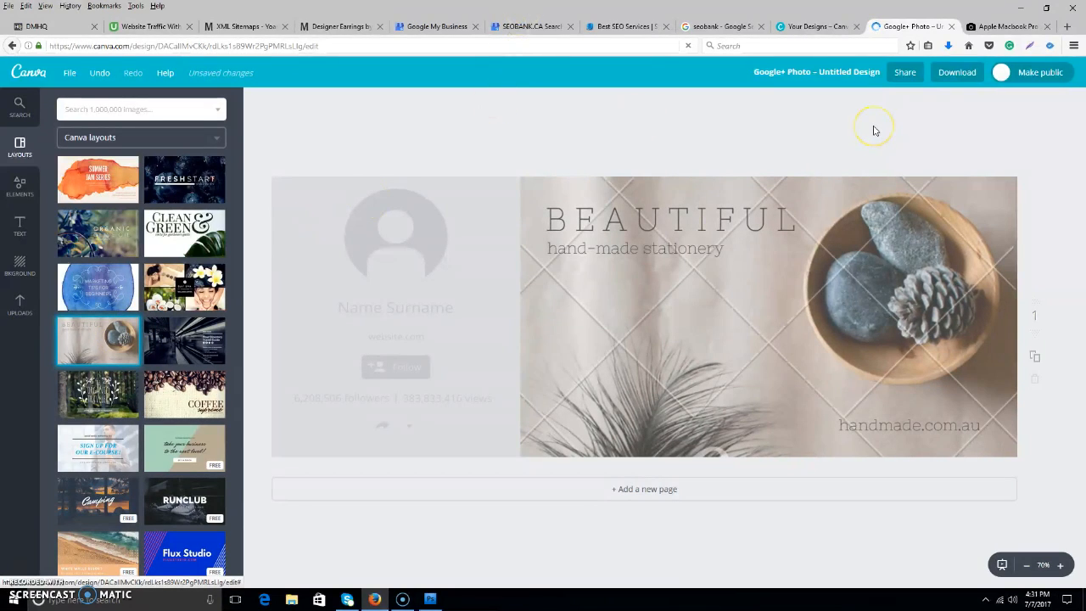
mouse_move(874, 130)
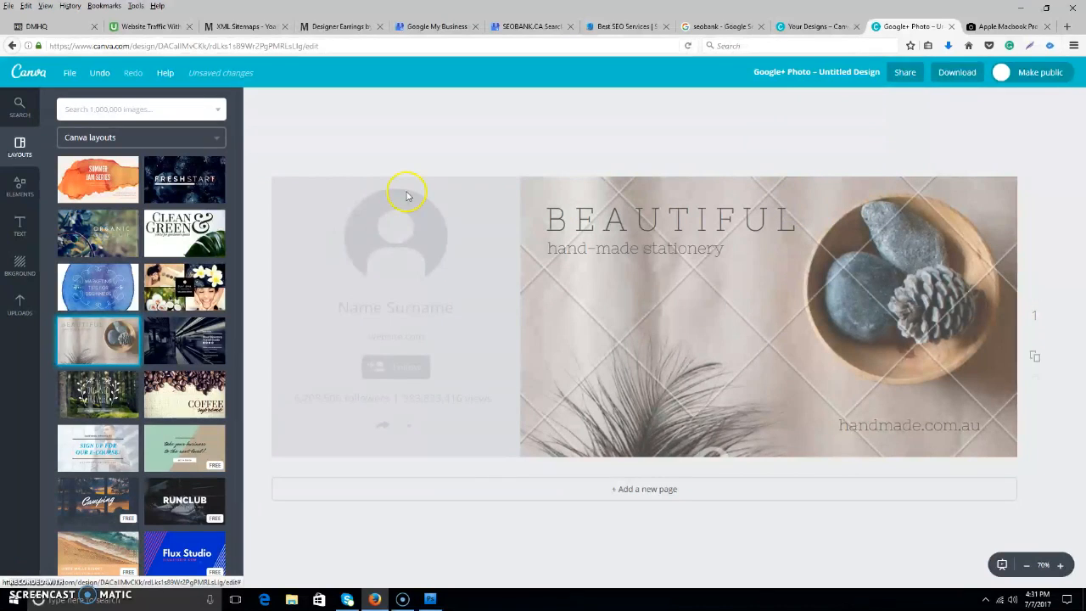
mouse_move(738, 308)
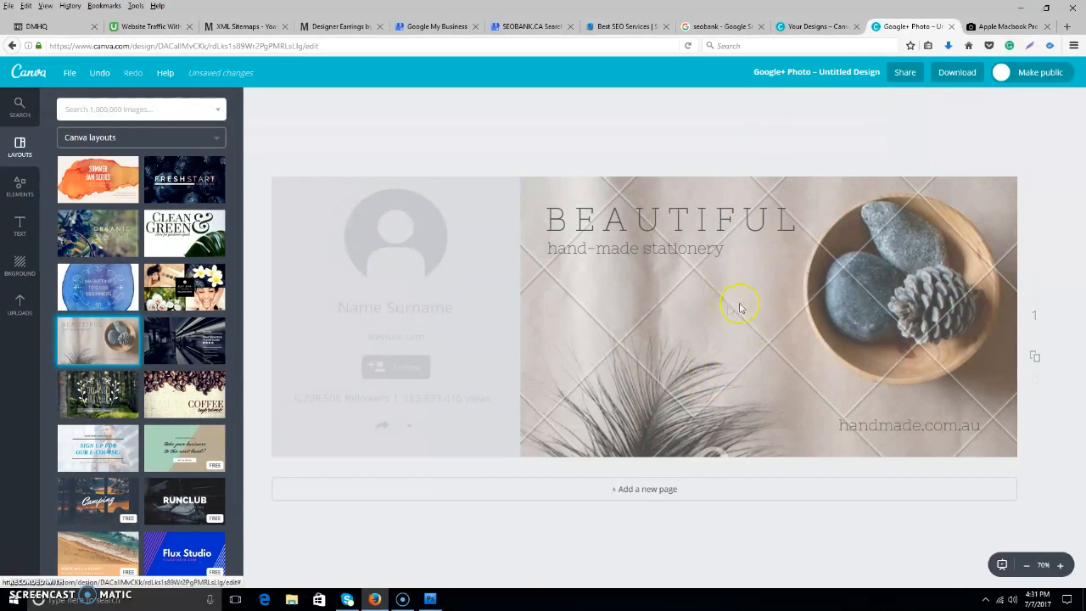
mouse_move(545, 312)
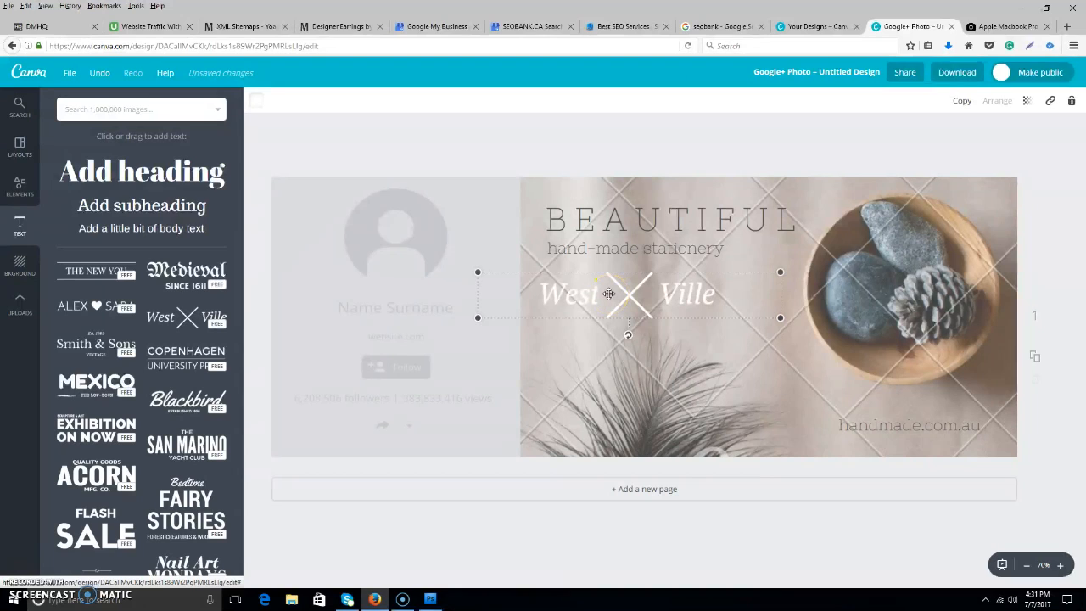
click(585, 293)
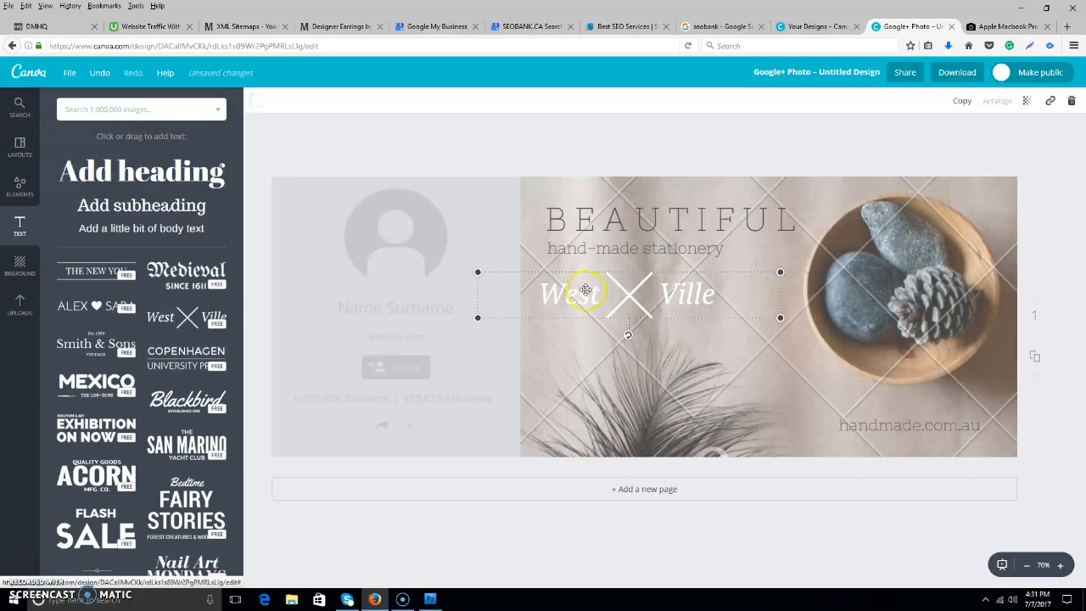
mouse_move(602, 26)
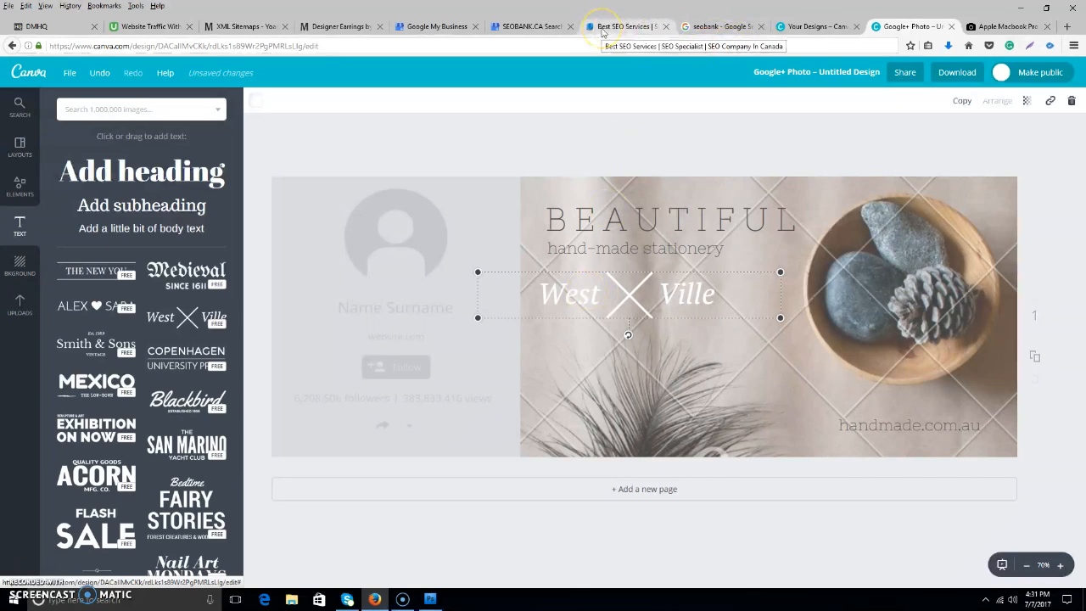
click(722, 27)
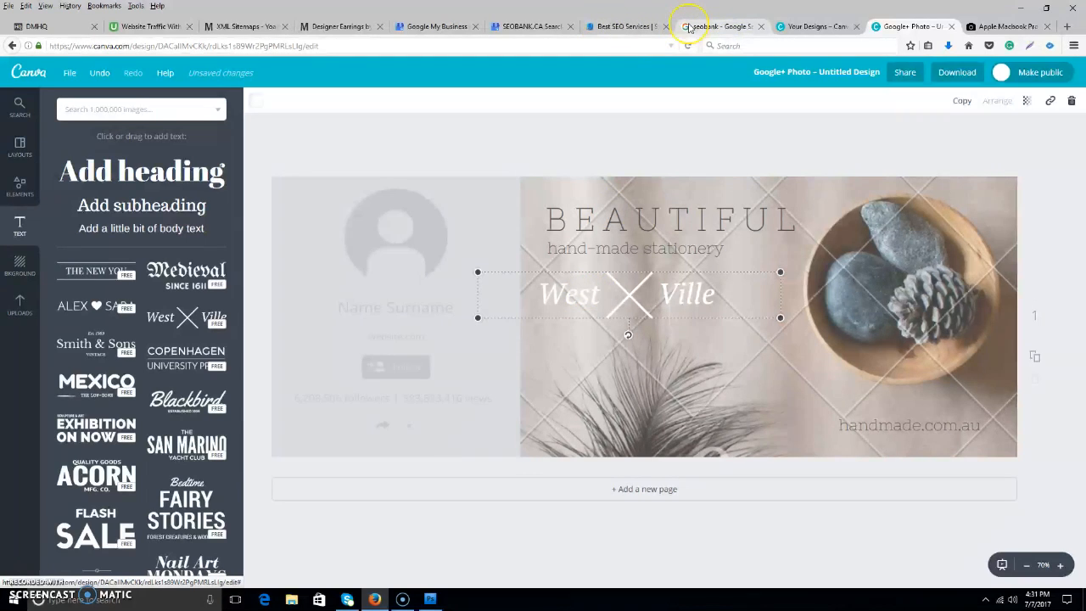
- Scroll the 'seobank' results to review SEOBANK.CA's panel post and reviews
click(717, 26)
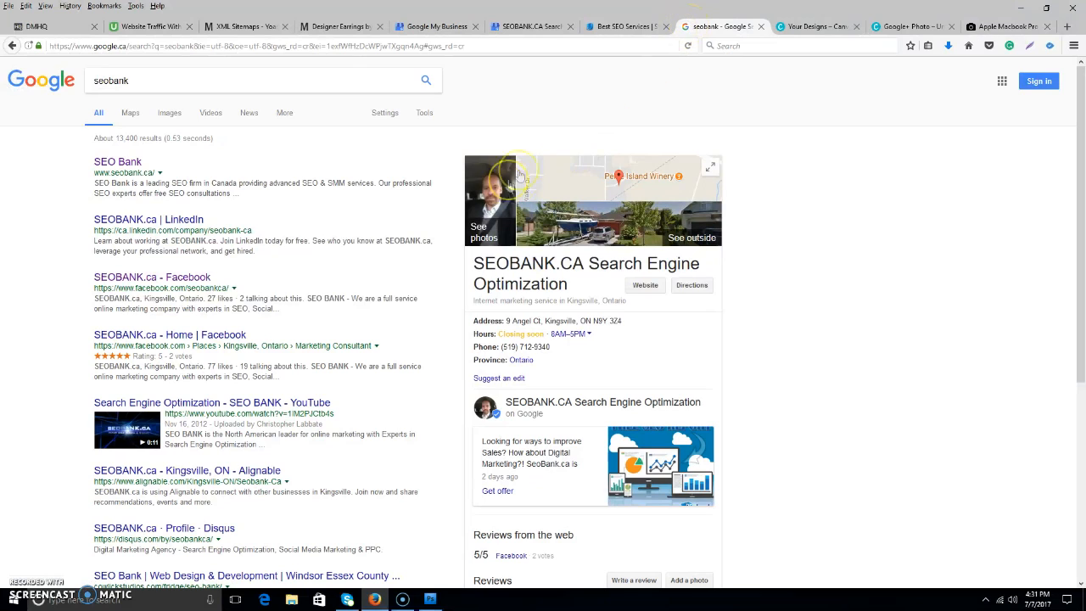
scroll(down, 3)
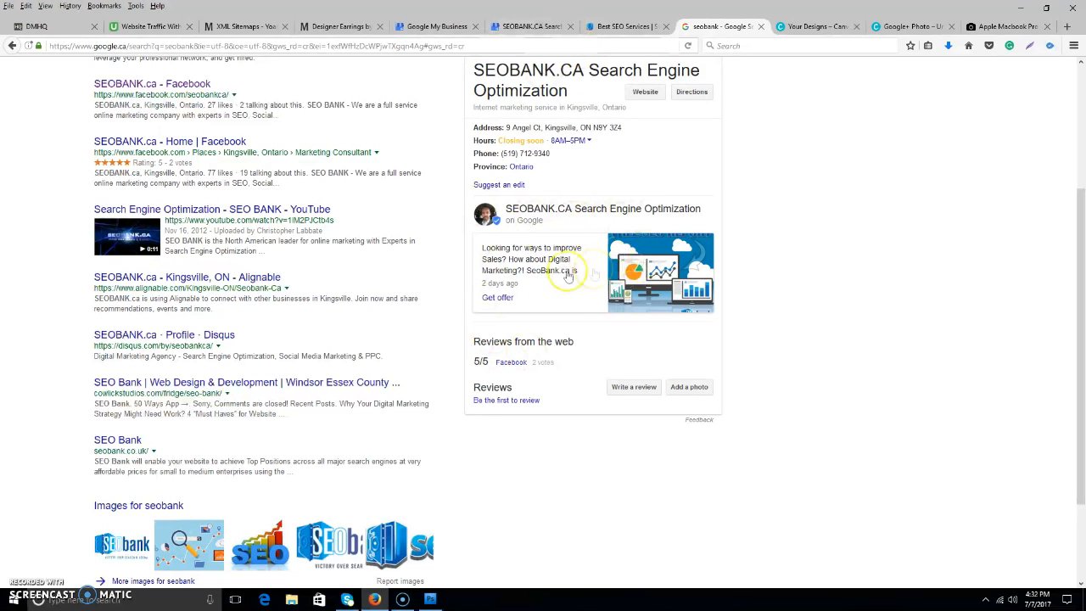
scroll(up, 3)
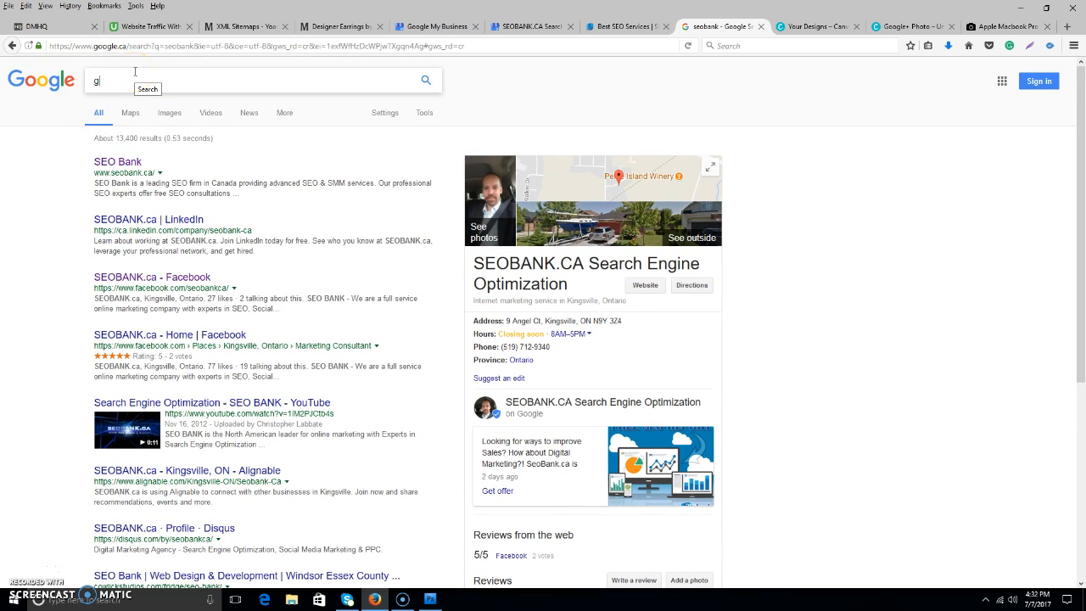
- Search 'grossi plumbing' and scroll through the Grossi Plumbing & Heating panel
text(grossi plumbing)
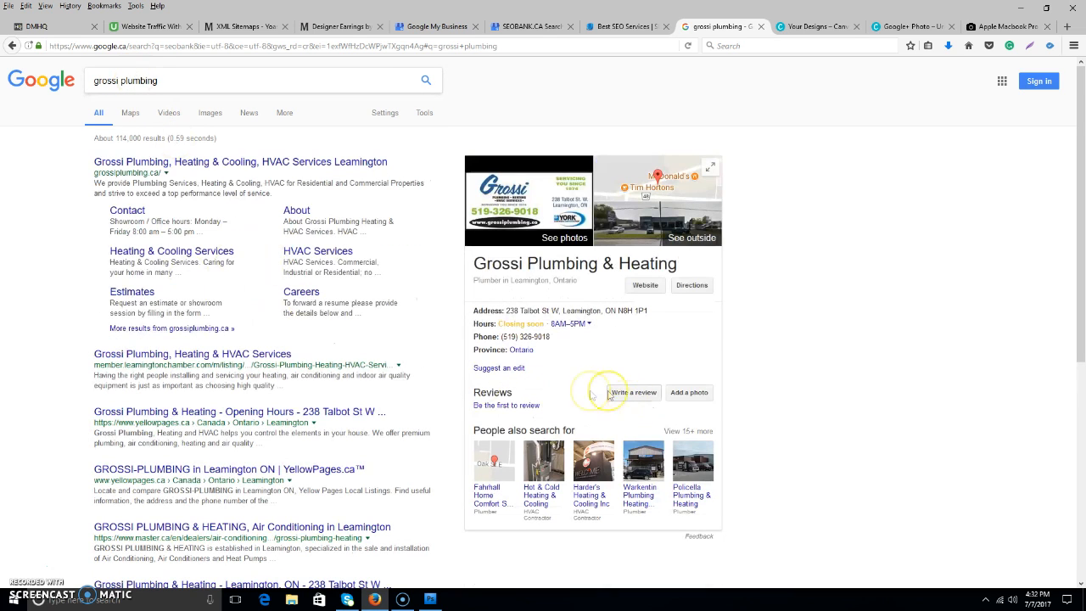
scroll(down, 3)
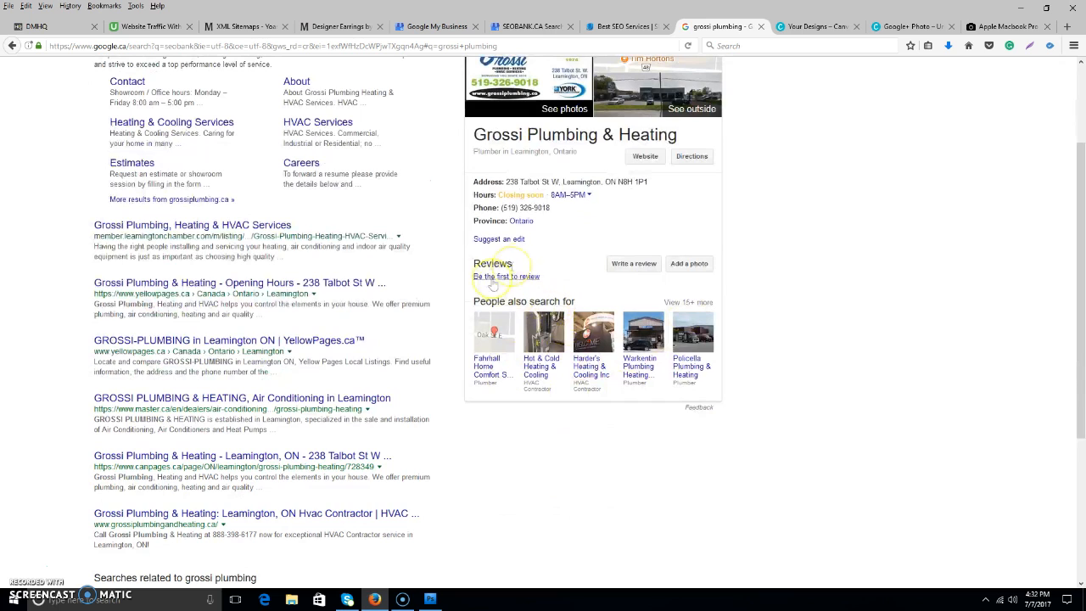
mouse_move(529, 170)
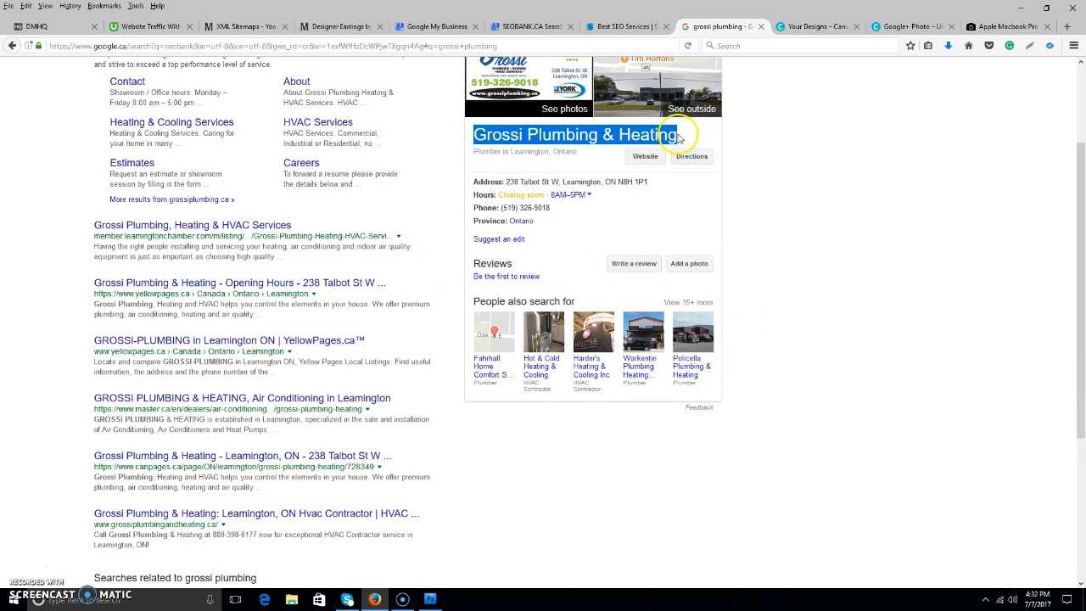
mouse_move(644, 331)
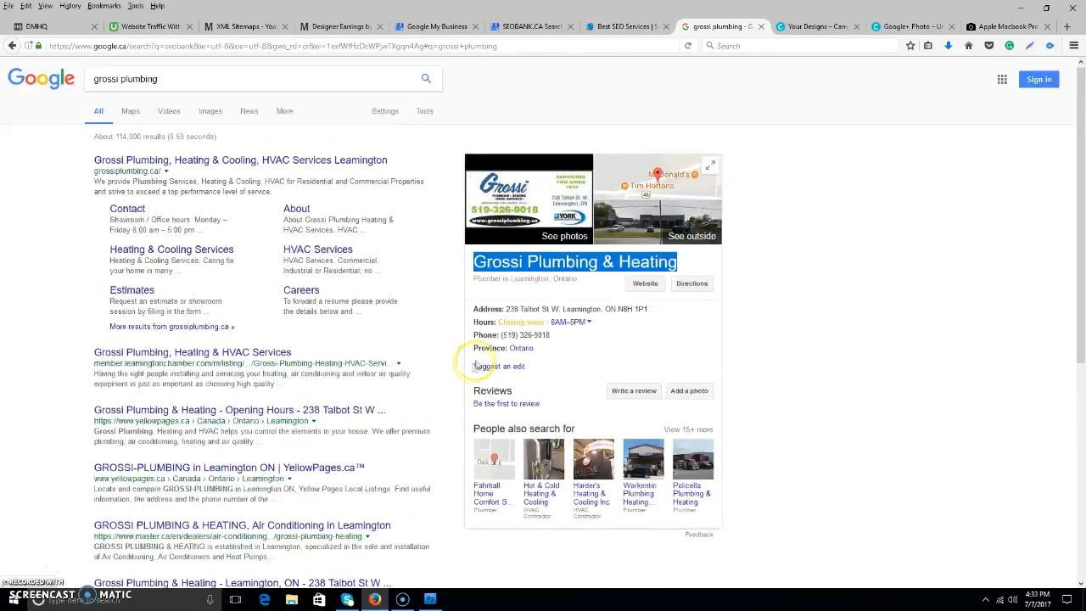
scroll(down, 3)
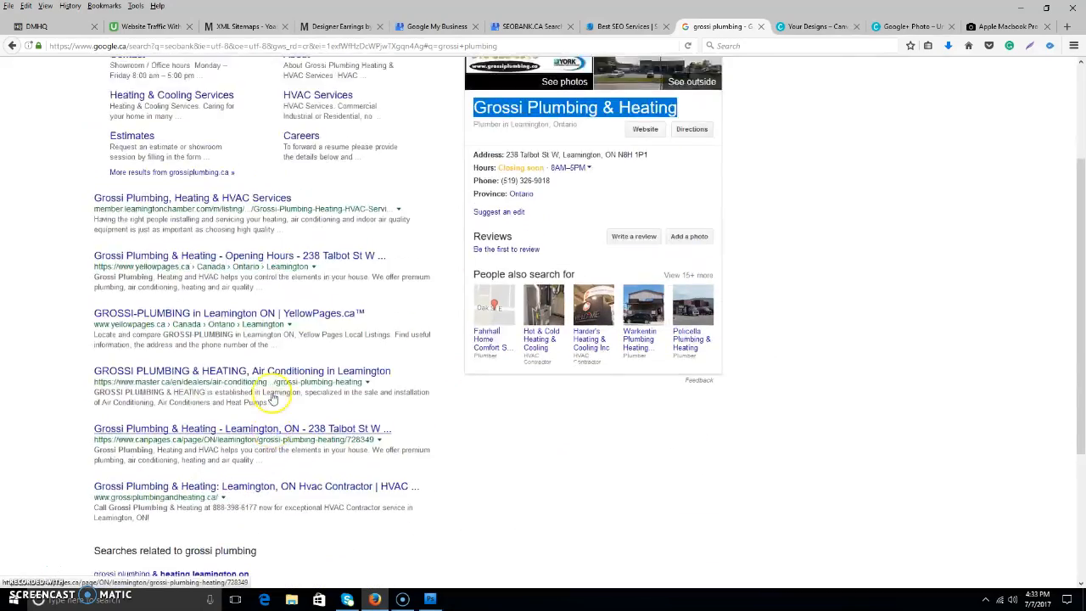
scroll(up, 3)
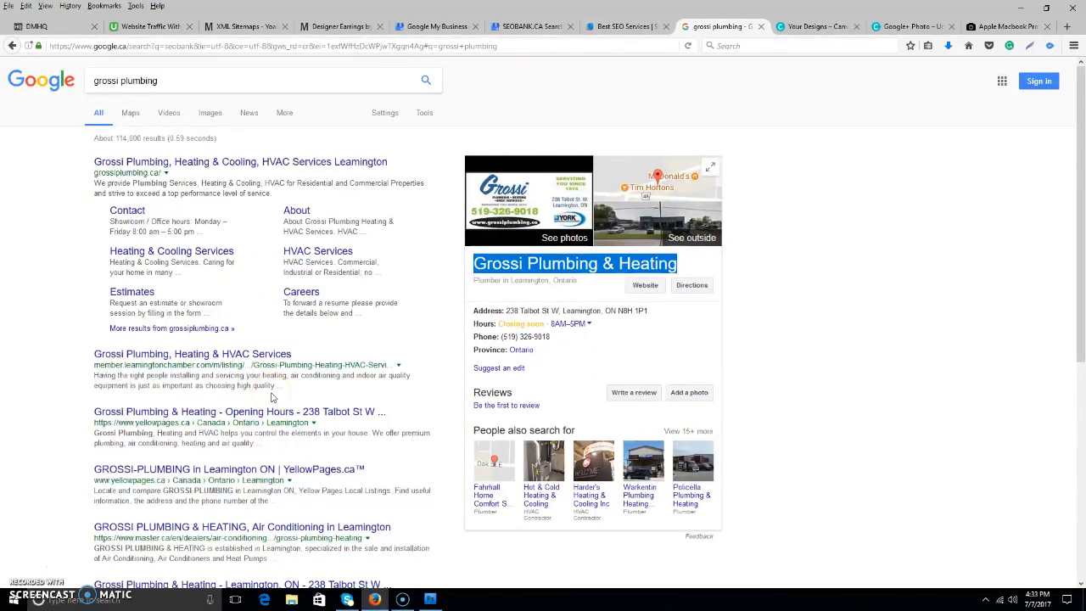